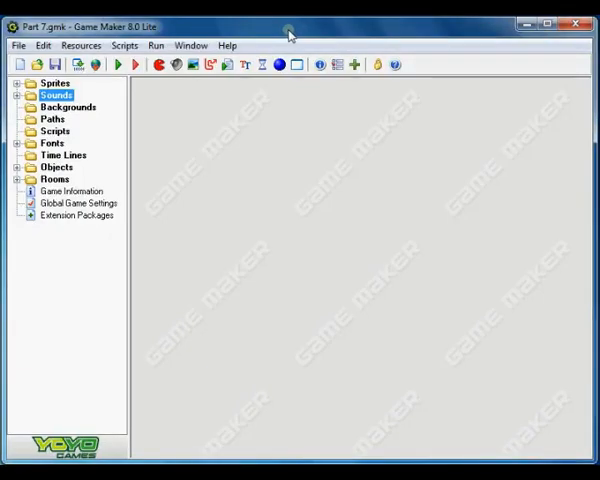
{"action": "mouse_move", "coordinate": [291, 35]}
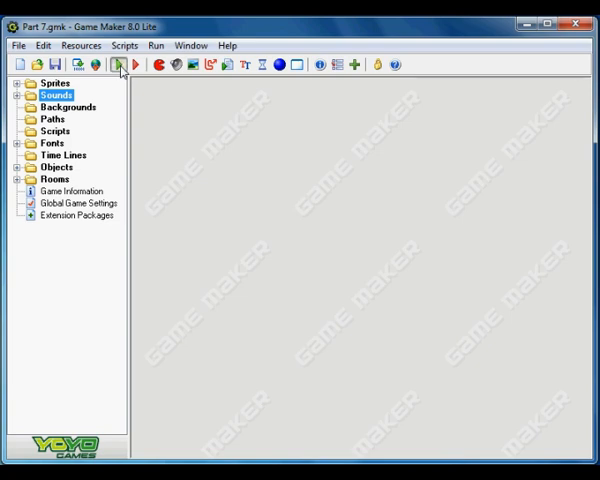
Test-run the space shooter and play until the score reaches 65
{"action": "left_click", "coordinate": [134, 64]}
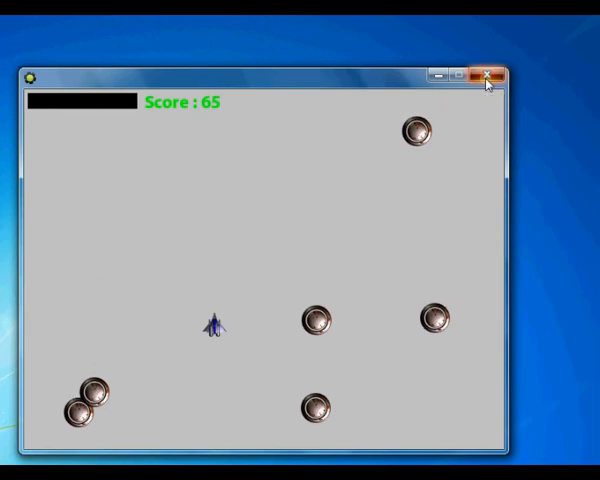
Close the running game and open the obj_health score object
{"action": "left_click", "coordinate": [489, 74]}
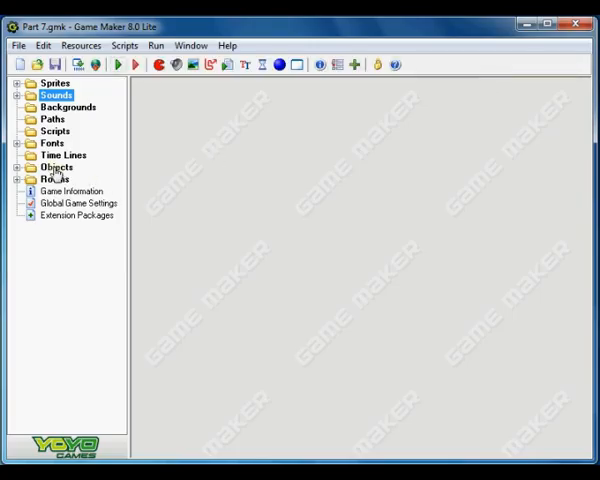
{"action": "left_click", "coordinate": [20, 166]}
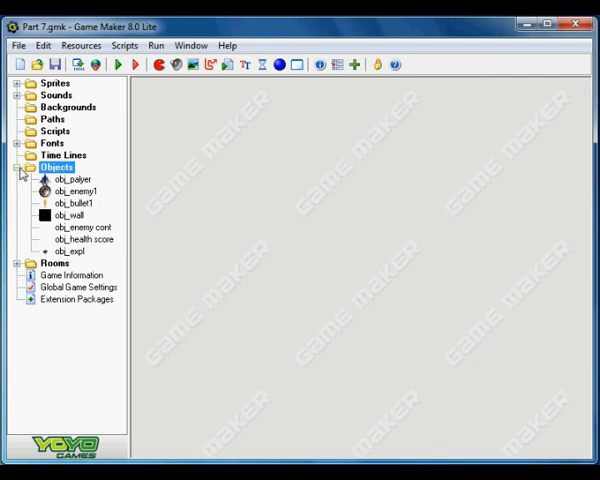
{"action": "double_click", "coordinate": [84, 239]}
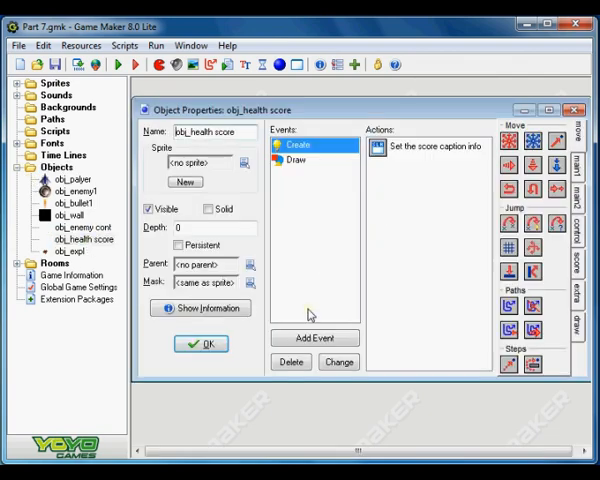
Add a Step event to obj_health score with a Test Health action checking equal to 0
{"action": "left_click", "coordinate": [315, 337]}
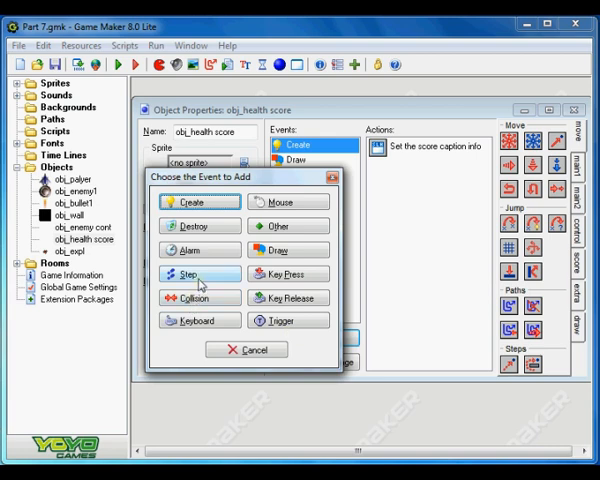
{"action": "left_click", "coordinate": [190, 274]}
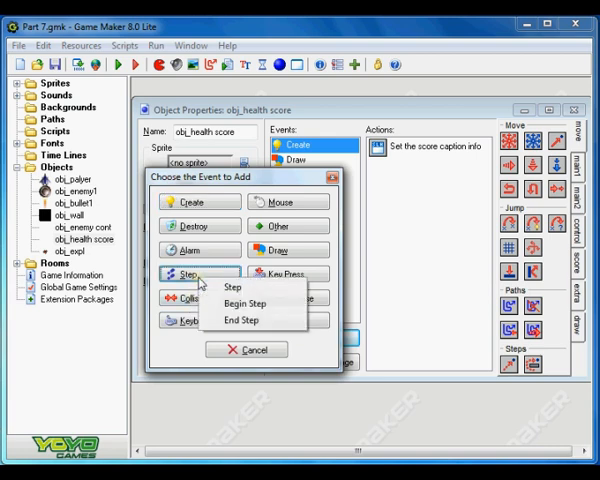
{"action": "left_click", "coordinate": [232, 287]}
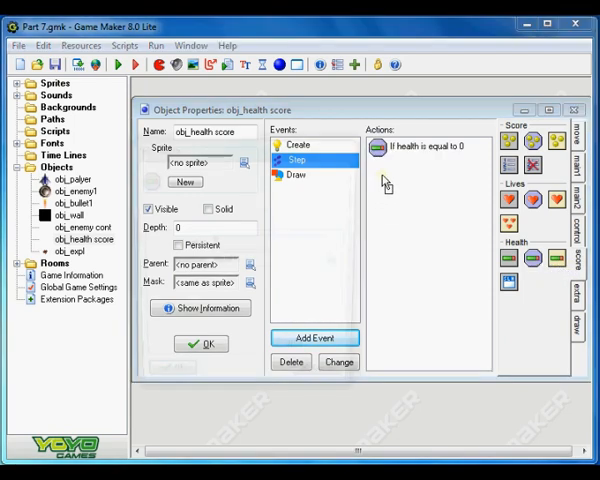
{"action": "double_click", "coordinate": [388, 147]}
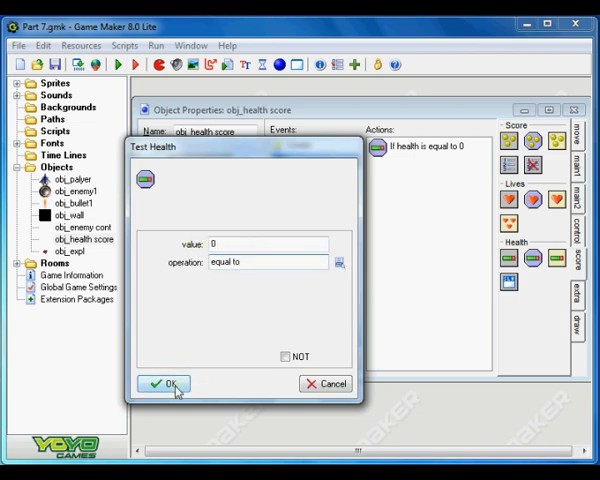
Confirm the health check, add a 2000 ms Sleep, and start a 'You Are Dead' message
{"action": "left_click", "coordinate": [163, 383]}
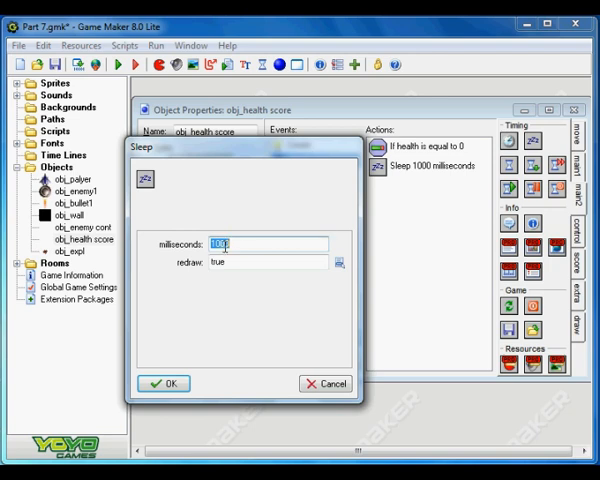
{"action": "type", "text": "1000"}
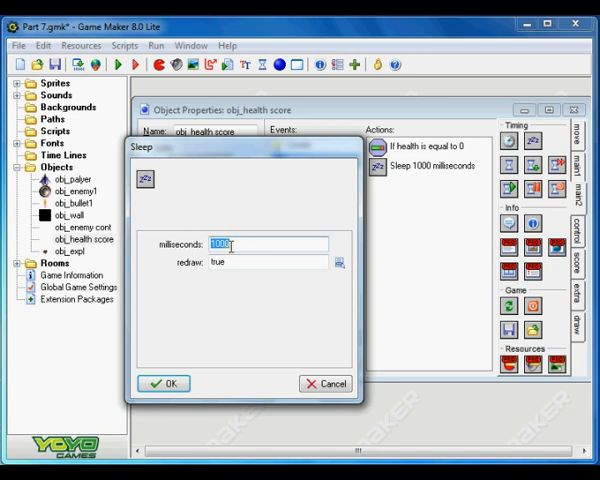
{"action": "type", "text": "2000"}
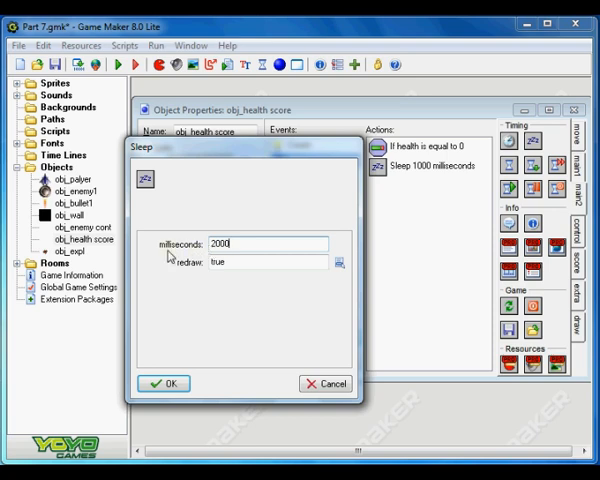
{"action": "left_click", "coordinate": [164, 383]}
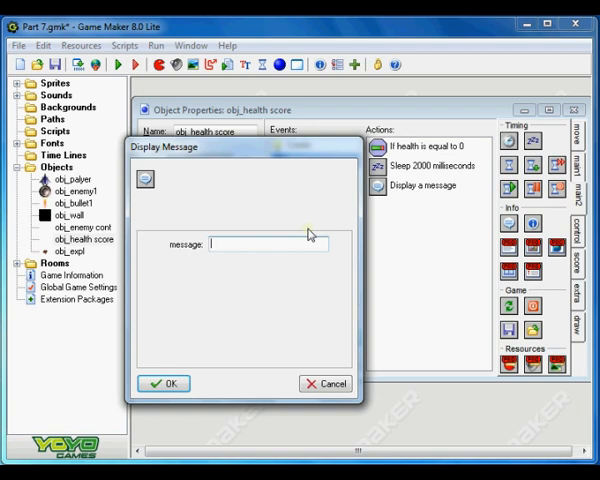
{"action": "type", "text": "Yd"}
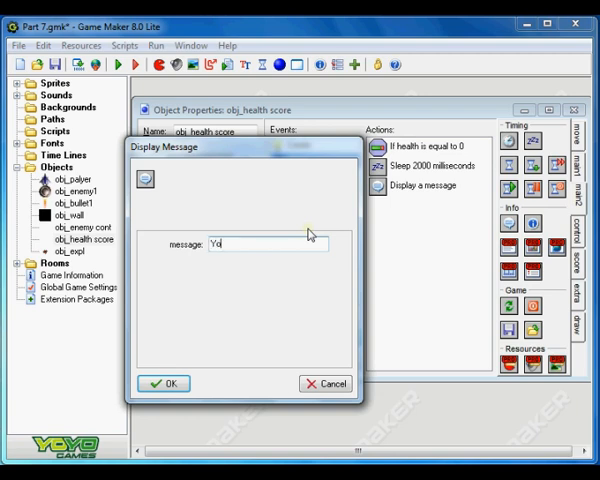
{"action": "type", "text": "o"}
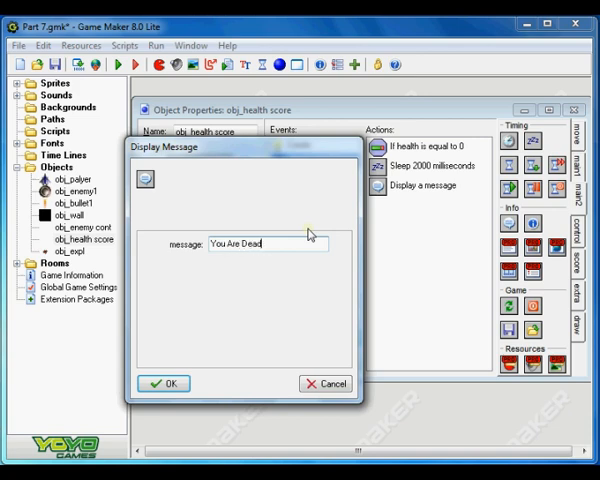
{"action": "mouse_move", "coordinate": [305, 285]}
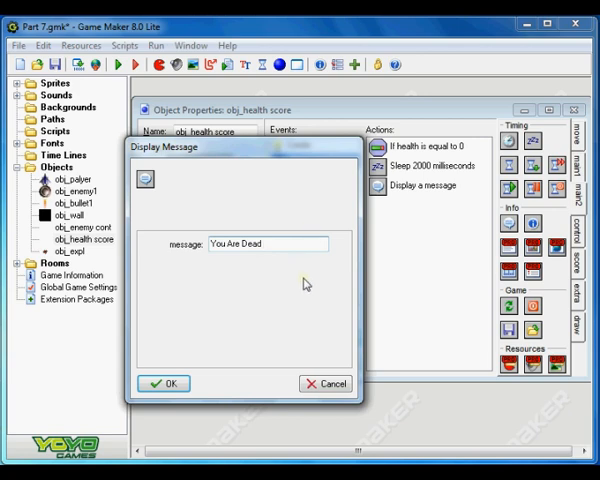
{"action": "mouse_move", "coordinate": [261, 318]}
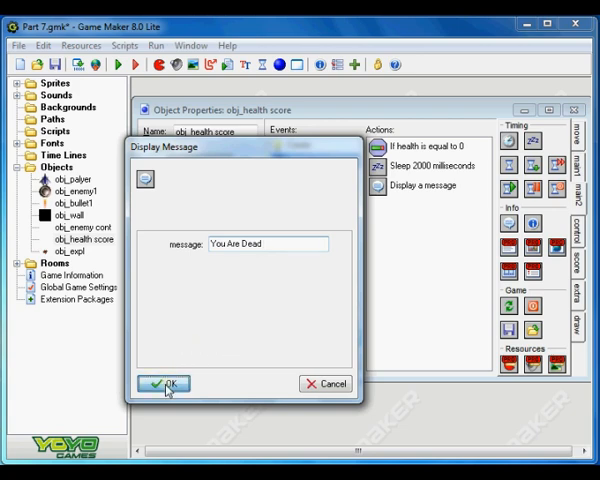
Confirm the 'You Are Dead' message, then add Set Score 0 and Set Health 100
{"action": "left_click", "coordinate": [164, 383]}
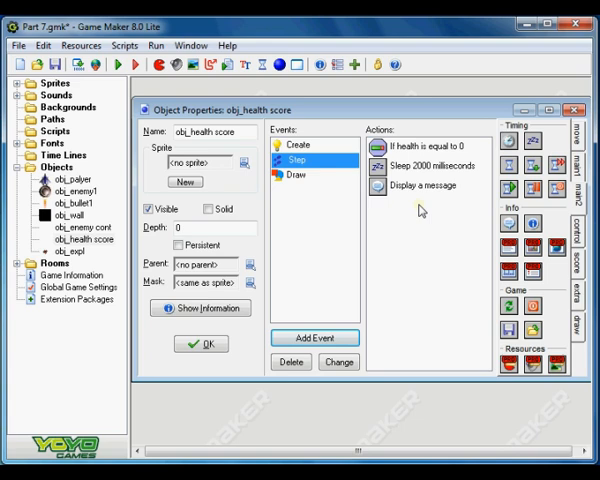
{"action": "double_click", "coordinate": [416, 186]}
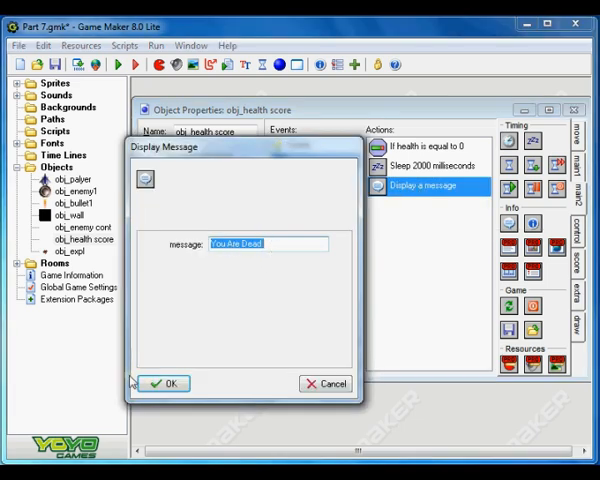
{"action": "left_click", "coordinate": [164, 383]}
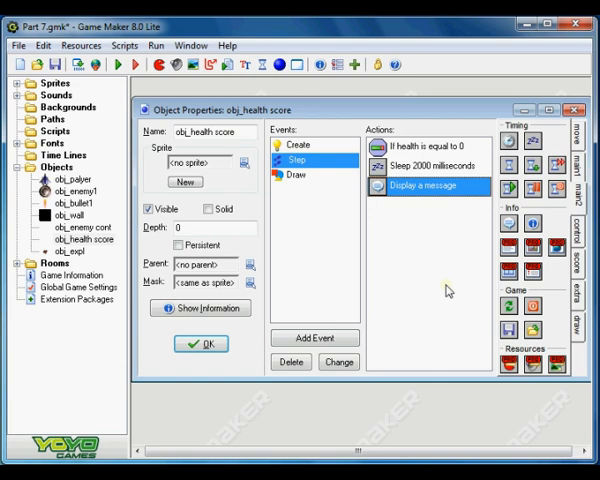
{"action": "mouse_move", "coordinate": [519, 270]}
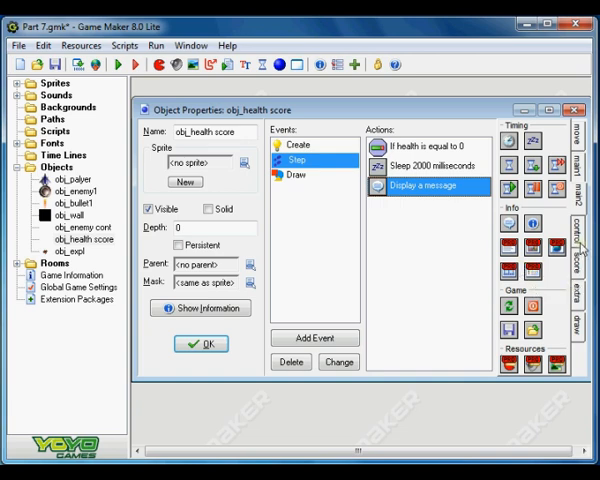
{"action": "left_click", "coordinate": [575, 247]}
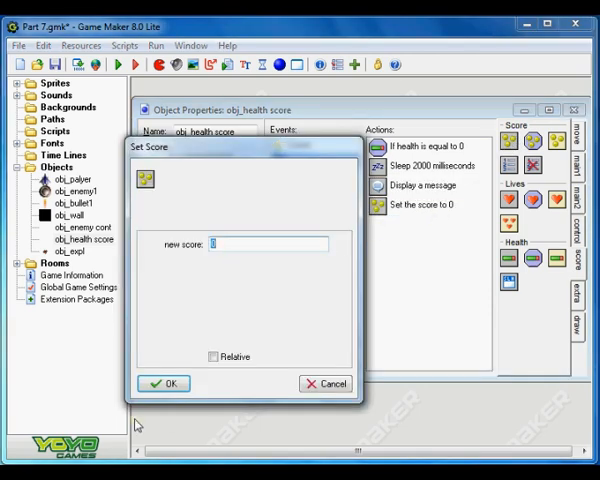
{"action": "left_click", "coordinate": [164, 383]}
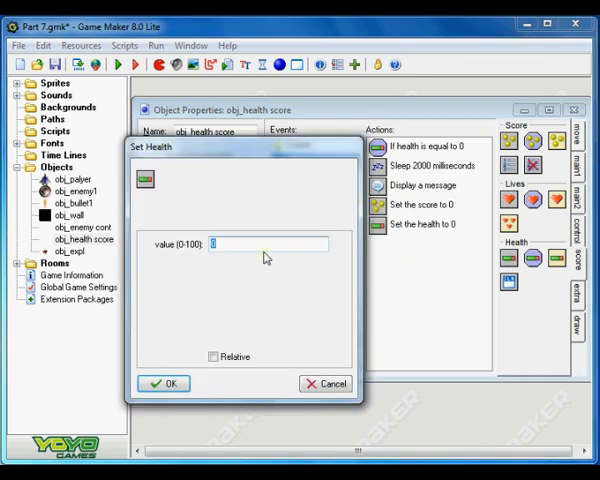
{"action": "type", "text": "100"}
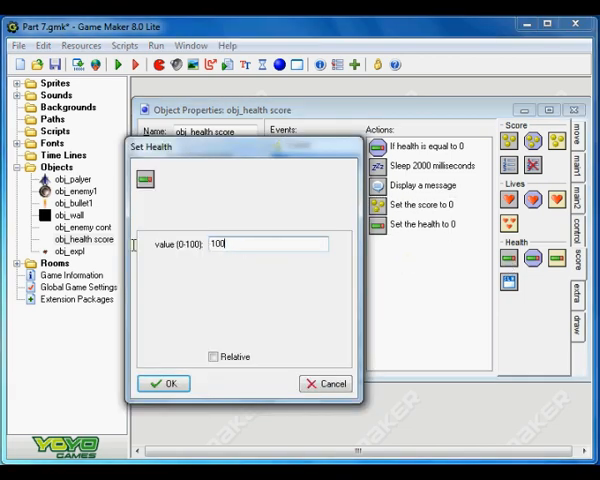
{"action": "left_click", "coordinate": [164, 383]}
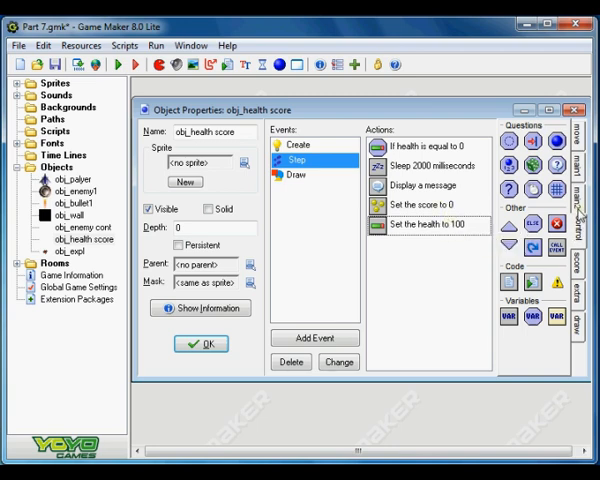
{"action": "mouse_move", "coordinate": [578, 210]}
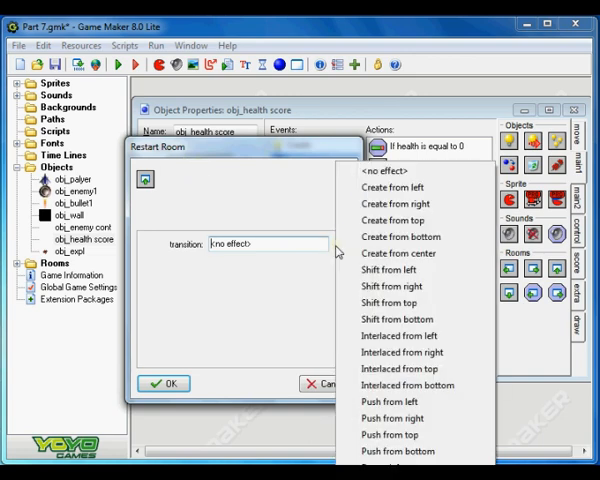
Add Restart Room with the Create from right transition and review the health action
{"action": "left_click", "coordinate": [396, 203]}
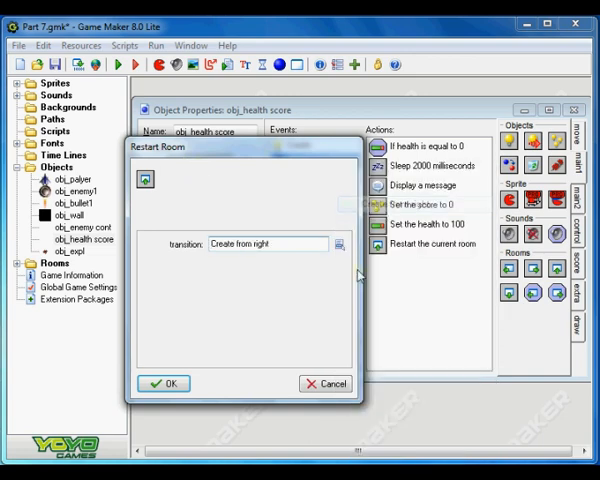
{"action": "left_click", "coordinate": [164, 383]}
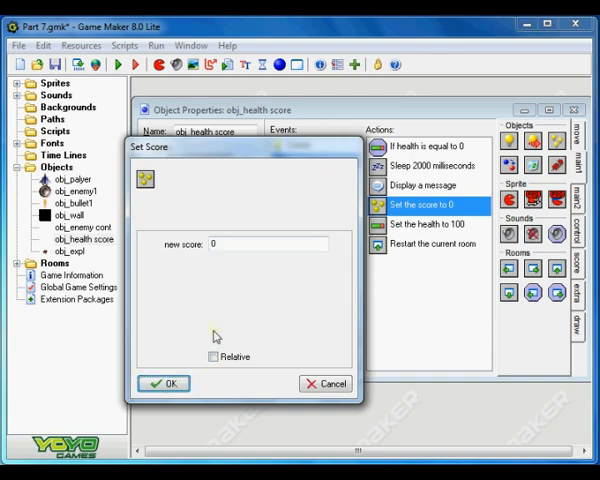
{"action": "double_click", "coordinate": [431, 224]}
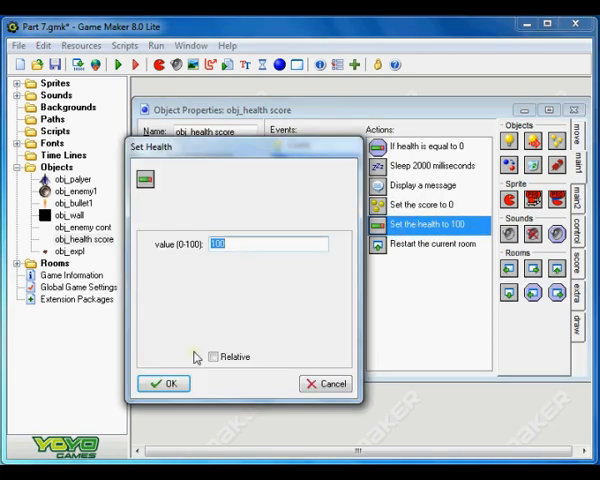
{"action": "left_click", "coordinate": [163, 383]}
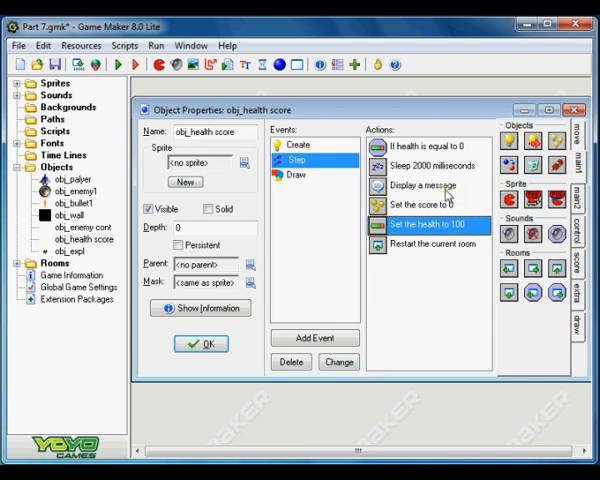
{"action": "mouse_move", "coordinate": [441, 172]}
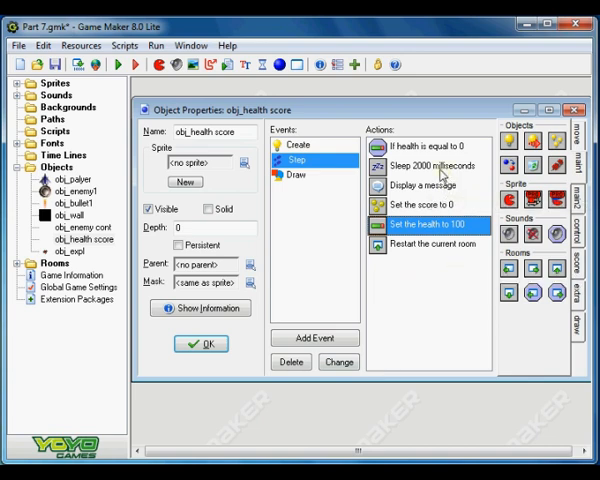
{"action": "mouse_move", "coordinate": [440, 172]}
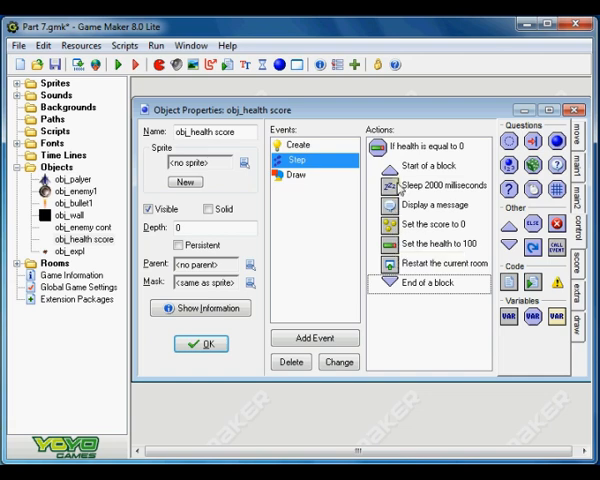
{"action": "mouse_move", "coordinate": [383, 150]}
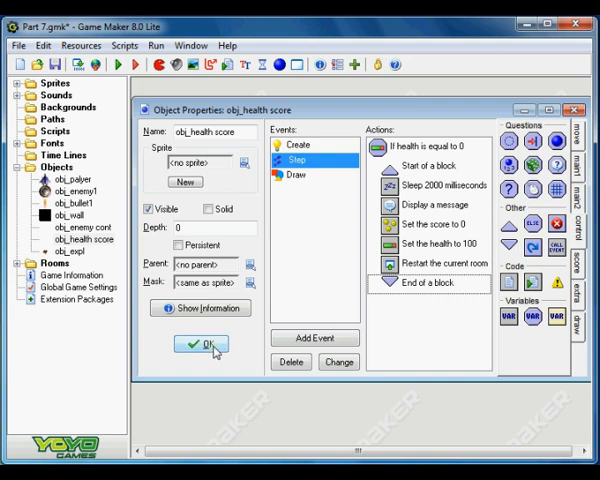
Close obj_health score and make obj_enemy1's obj_palyer collision lower health by 50
{"action": "left_click", "coordinate": [200, 345]}
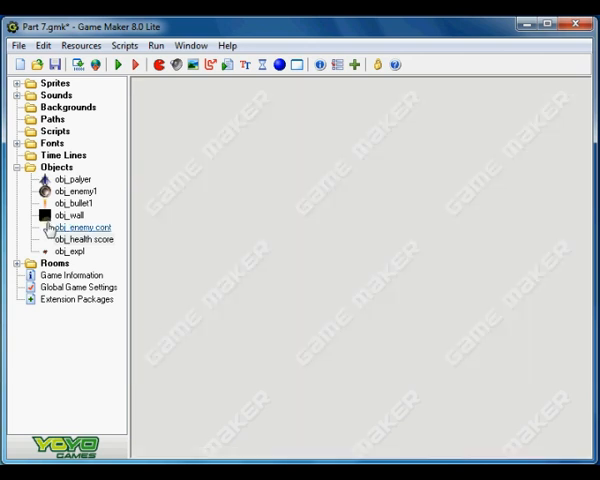
{"action": "left_click", "coordinate": [74, 190]}
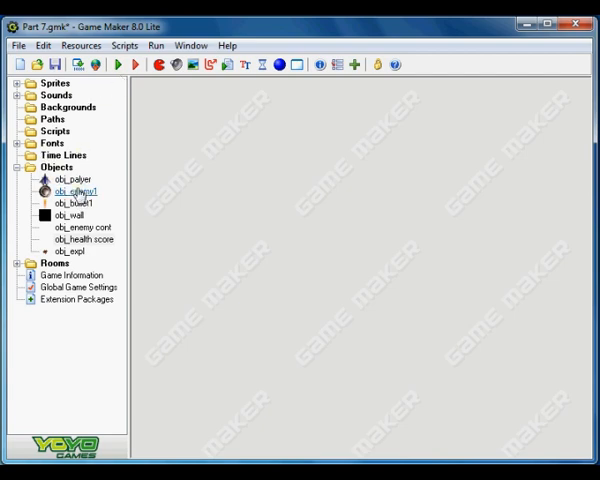
{"action": "double_click", "coordinate": [73, 190]}
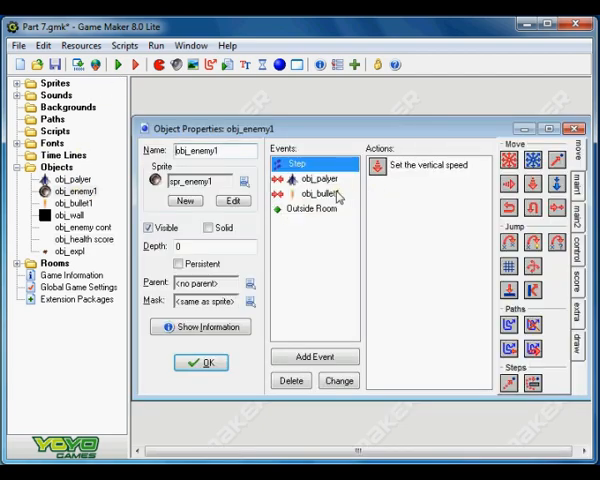
{"action": "left_click", "coordinate": [305, 178]}
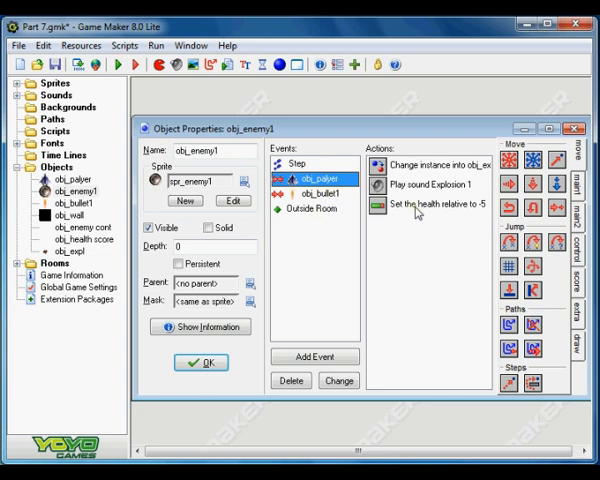
{"action": "double_click", "coordinate": [436, 205]}
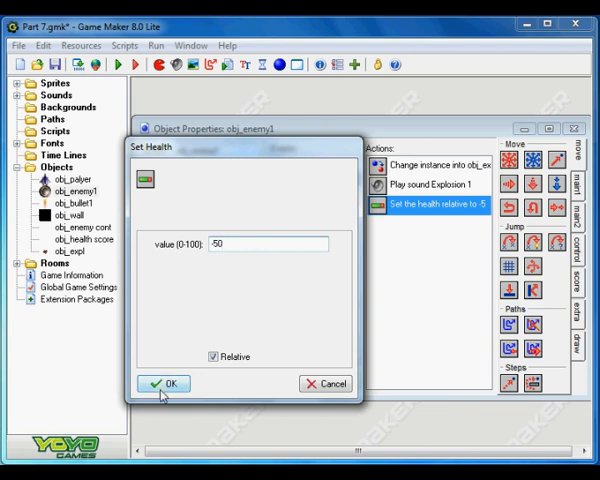
{"action": "left_click", "coordinate": [164, 383]}
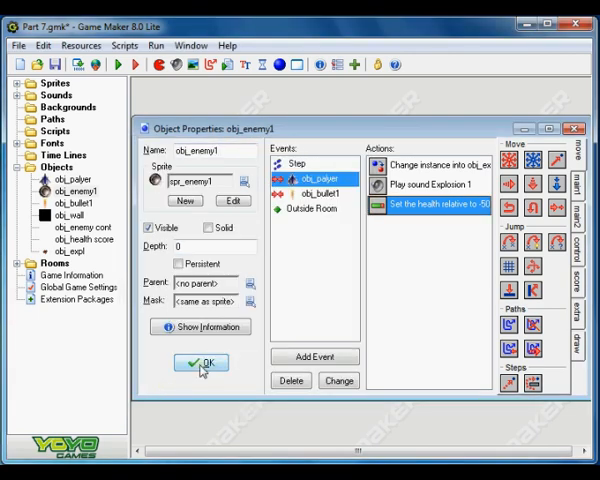
{"action": "left_click", "coordinate": [201, 362]}
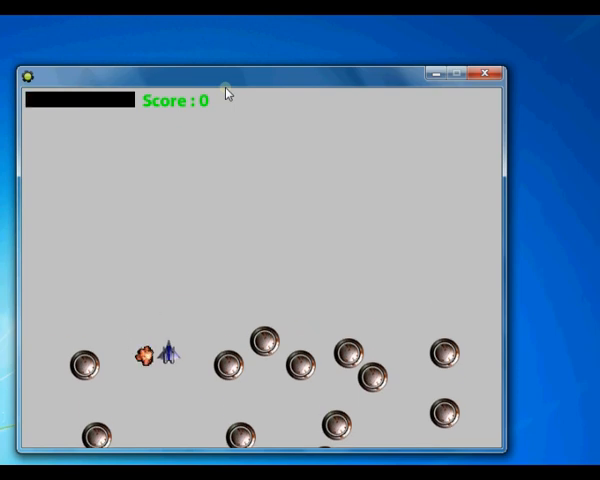
{"action": "mouse_move", "coordinate": [229, 236]}
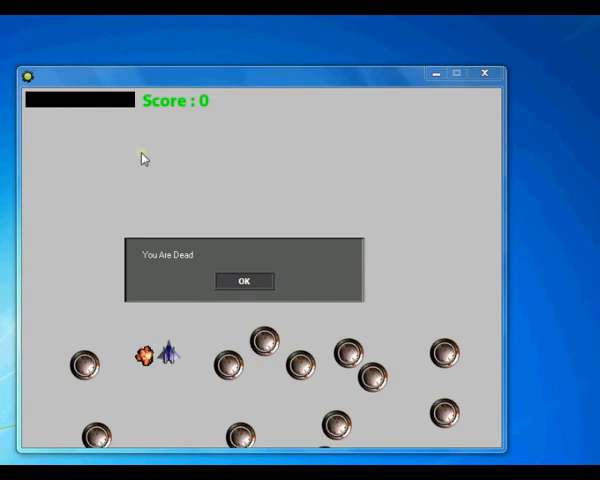
{"action": "mouse_move", "coordinate": [312, 310]}
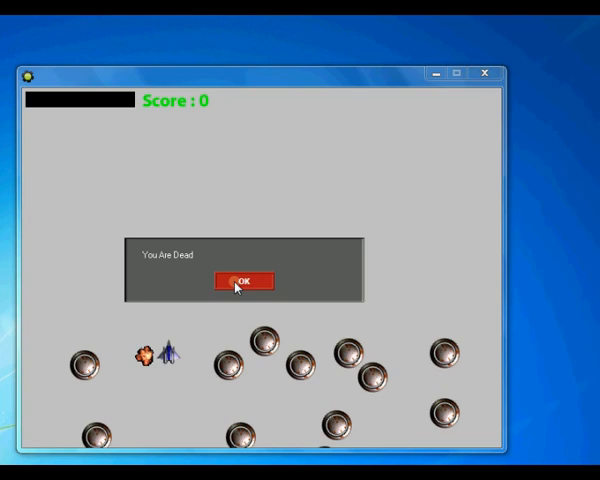
Dismiss the 'You Are Dead' message to restart, then close the game window
{"action": "left_click", "coordinate": [245, 280]}
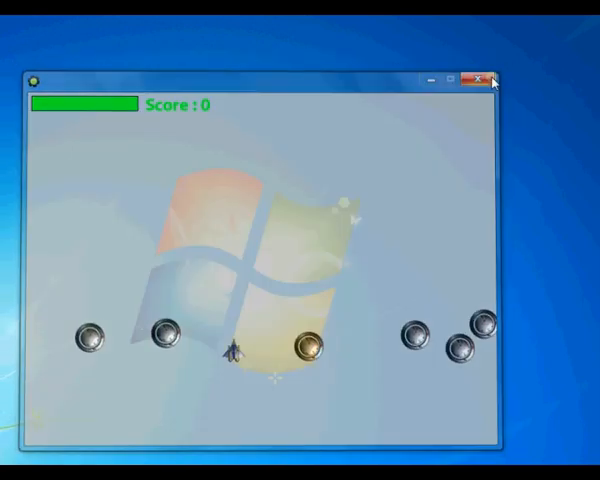
{"action": "left_click", "coordinate": [483, 79]}
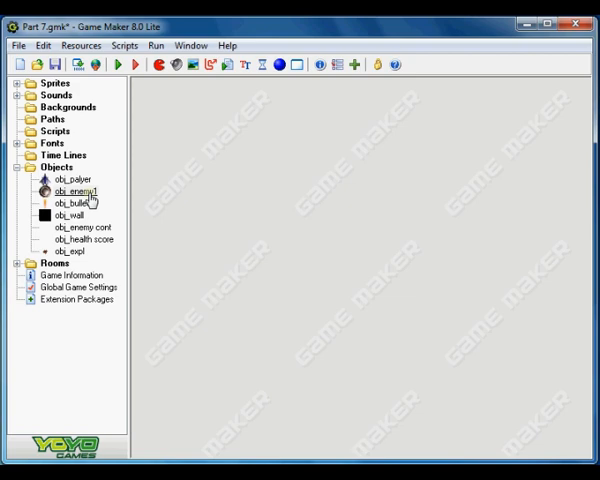
Set obj_enemy1's obj_palyer collision health change to -5 and close its properties
{"action": "double_click", "coordinate": [69, 190]}
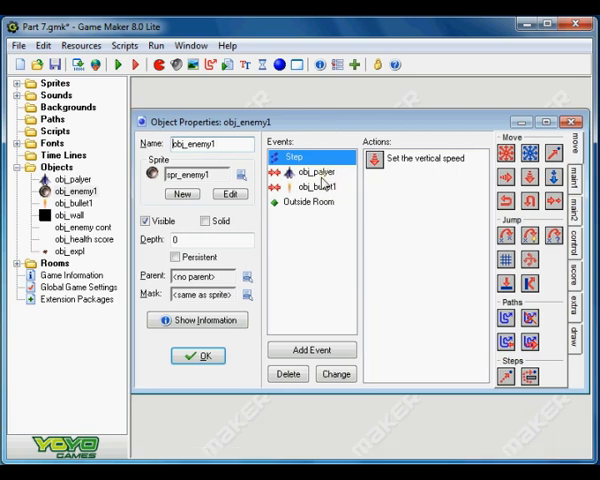
{"action": "left_click", "coordinate": [313, 172]}
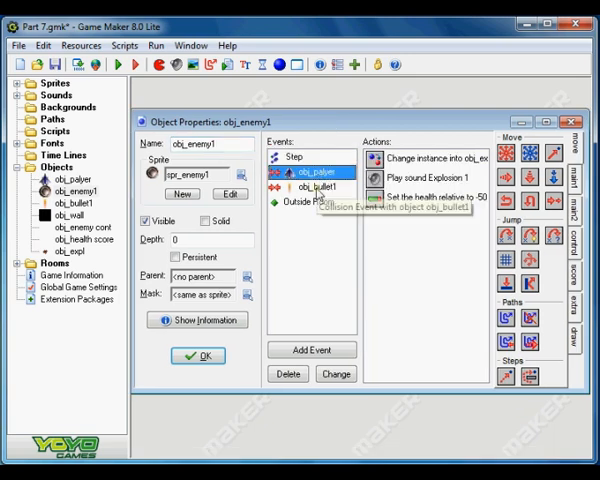
{"action": "double_click", "coordinate": [430, 196]}
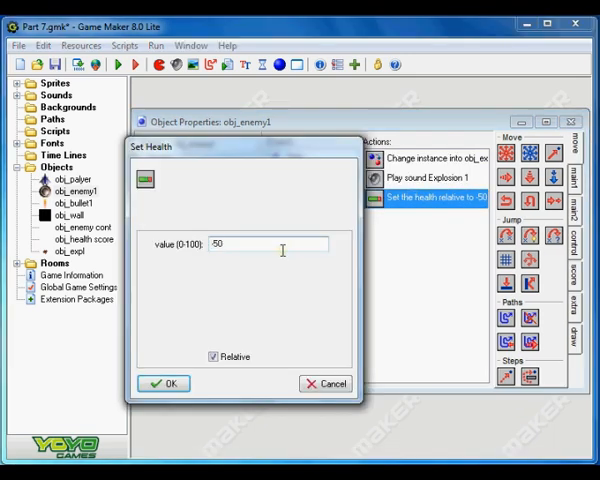
{"action": "type", "text": "5"}
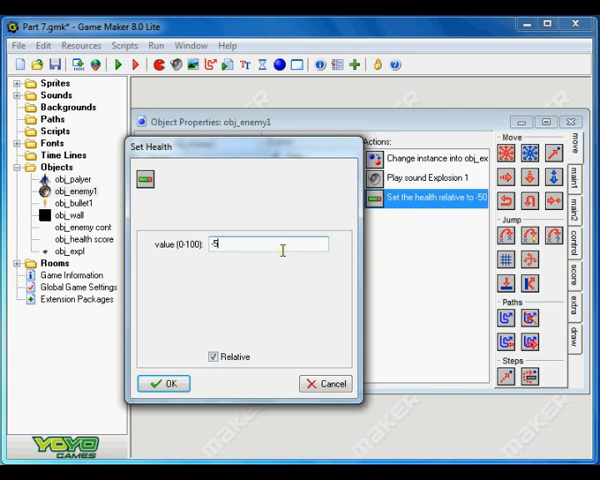
{"action": "left_click", "coordinate": [164, 383]}
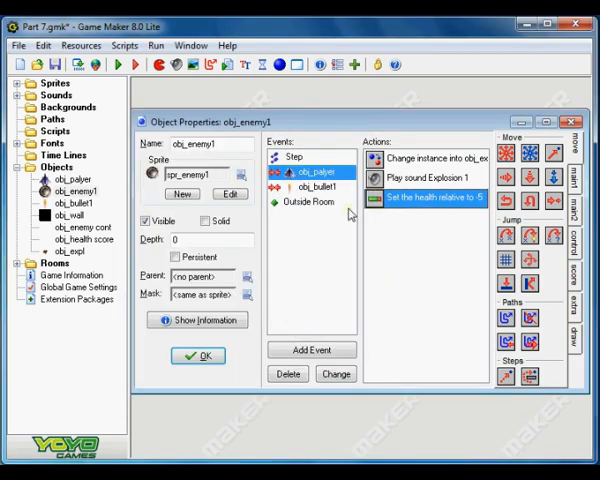
{"action": "left_click", "coordinate": [197, 356]}
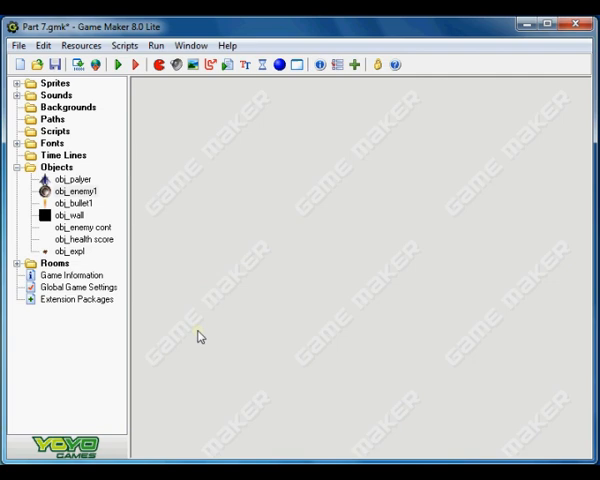
{"action": "mouse_move", "coordinate": [226, 294]}
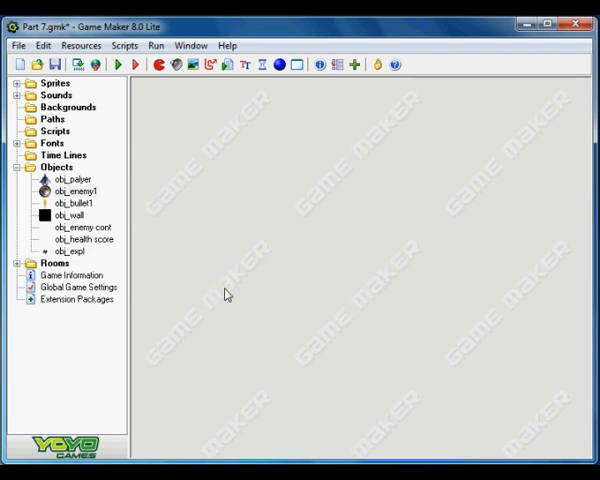
Create a new room under Rooms and rename room1 to 'Menu'
{"action": "left_click", "coordinate": [54, 263]}
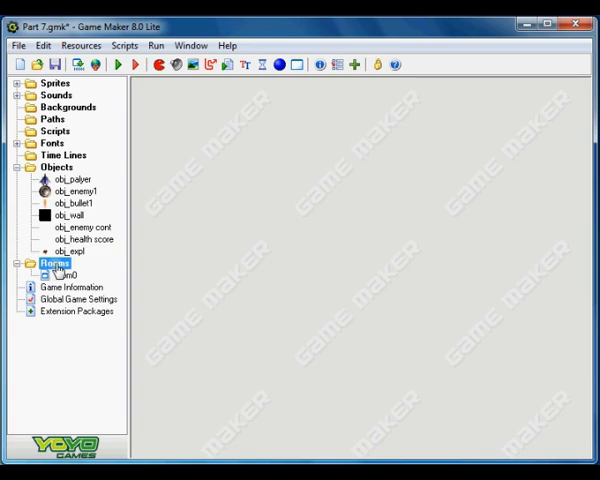
{"action": "right_click", "coordinate": [54, 263]}
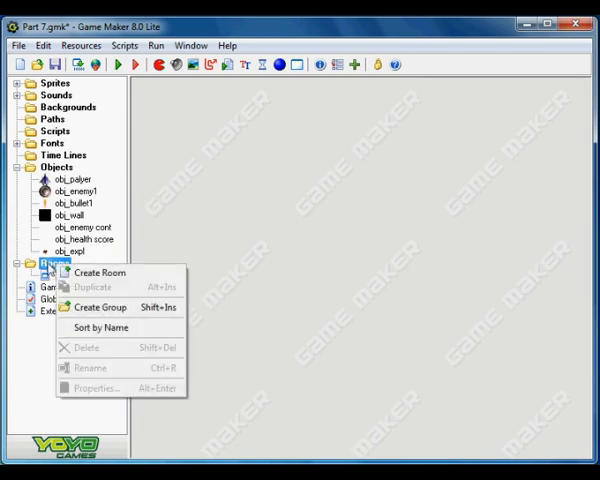
{"action": "left_click", "coordinate": [100, 272]}
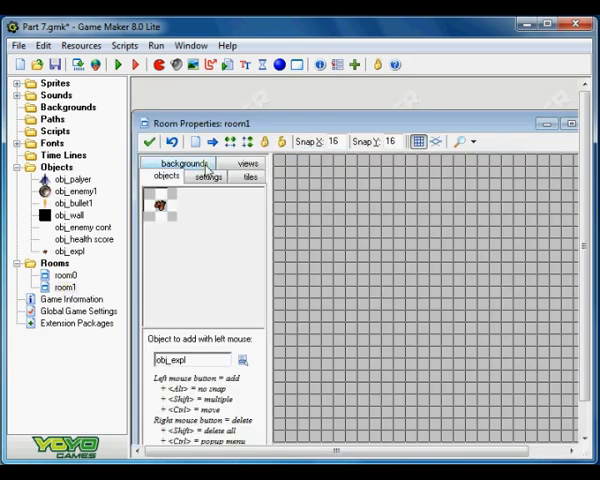
{"action": "right_click", "coordinate": [67, 287]}
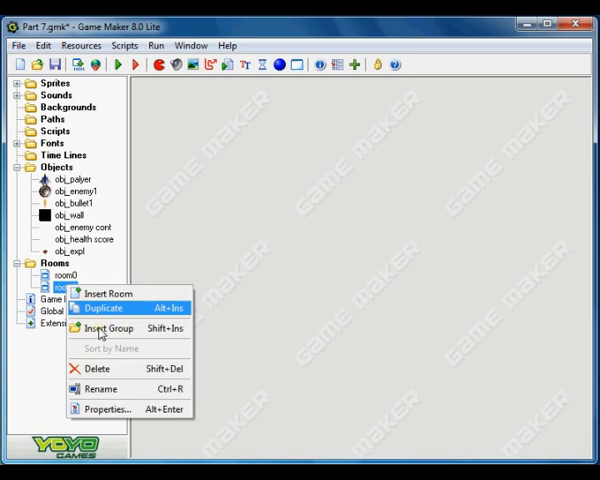
{"action": "left_click", "coordinate": [103, 308]}
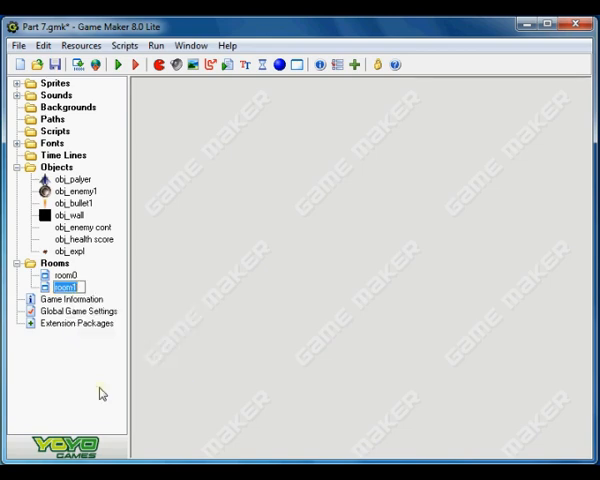
{"action": "type", "text": "Me"}
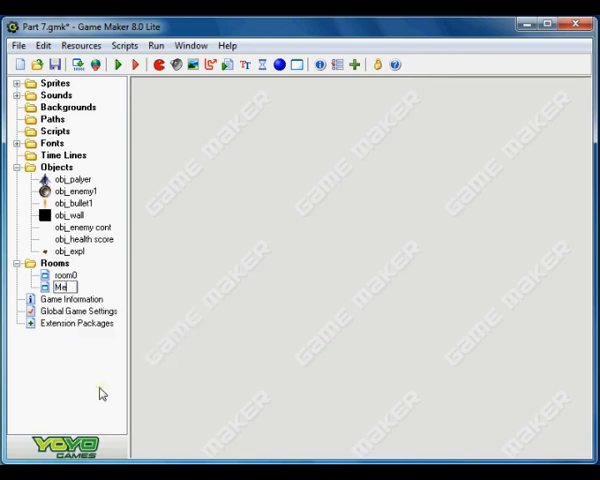
{"action": "type", "text": "nu"}
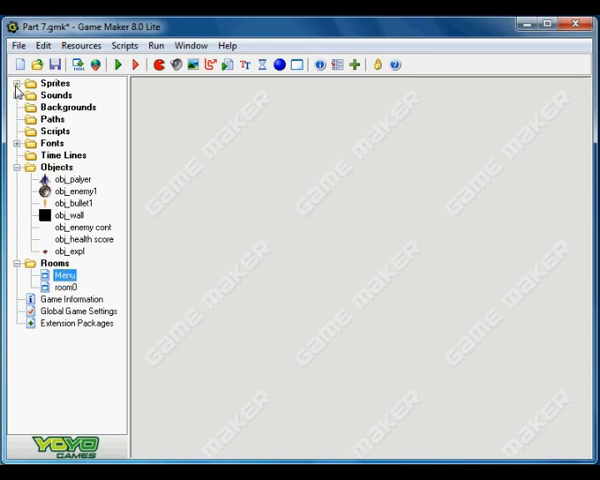
Create sprite6 under Sprites and begin editing its image
{"action": "left_click", "coordinate": [17, 82]}
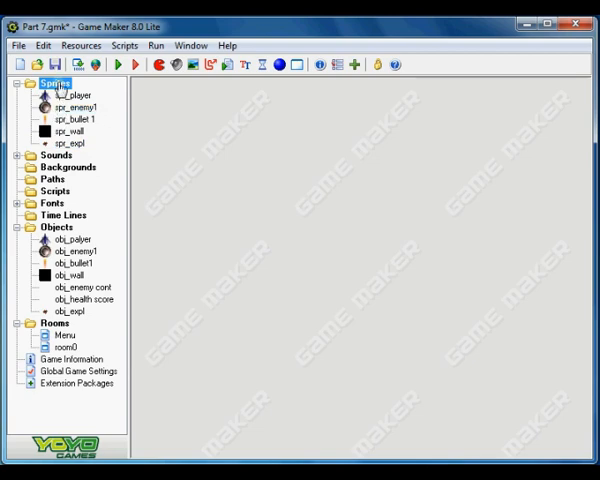
{"action": "right_click", "coordinate": [55, 83]}
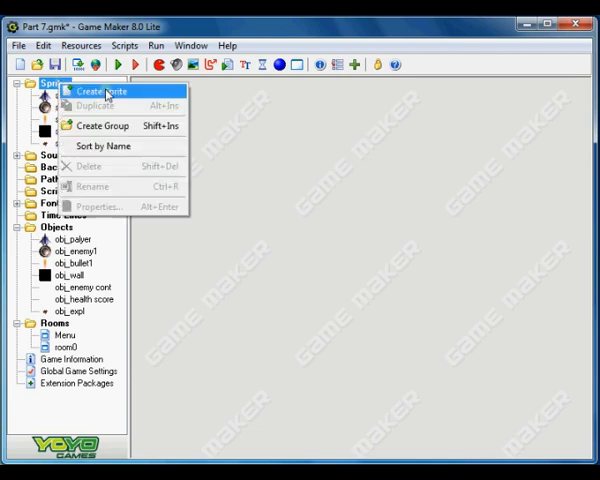
{"action": "left_click", "coordinate": [99, 90]}
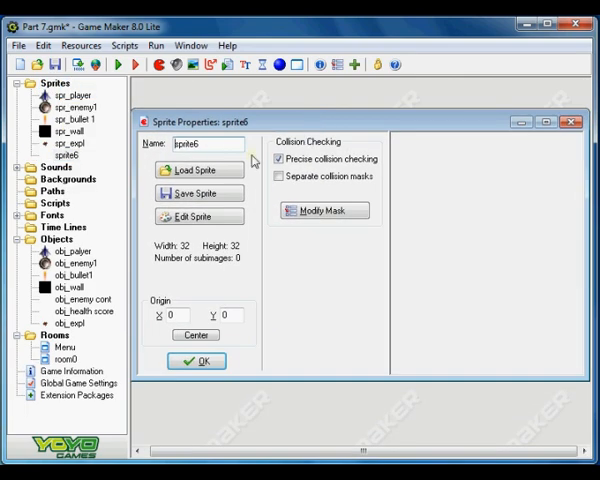
{"action": "mouse_move", "coordinate": [198, 170]}
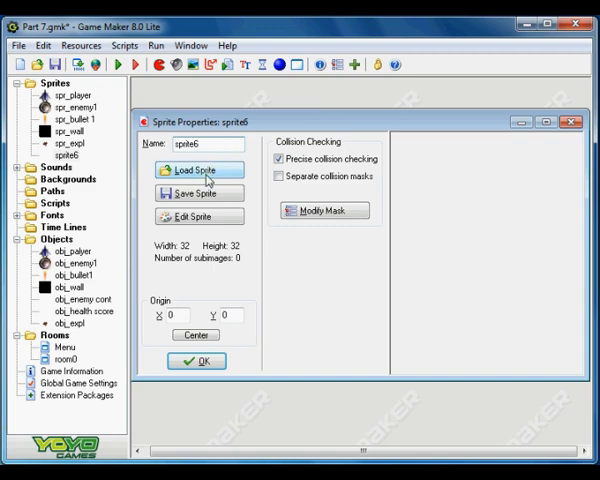
{"action": "mouse_move", "coordinate": [199, 217]}
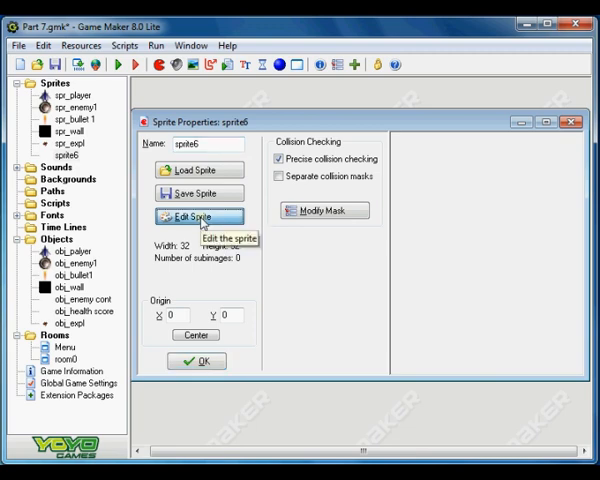
{"action": "left_click", "coordinate": [198, 217]}
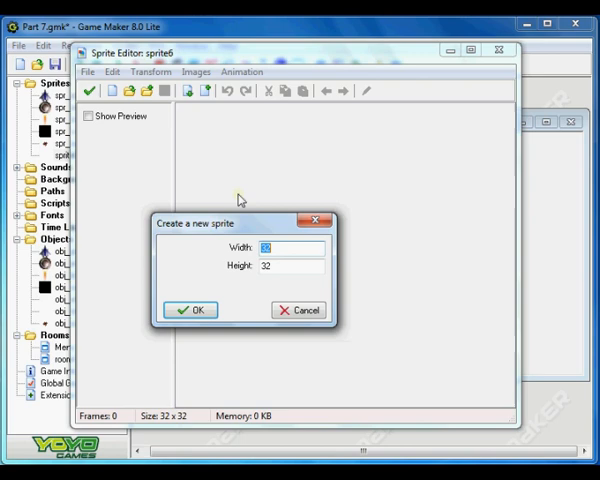
Make sprite6's frame 100x32 and open it in the Image Editor
{"action": "type", "text": "100"}
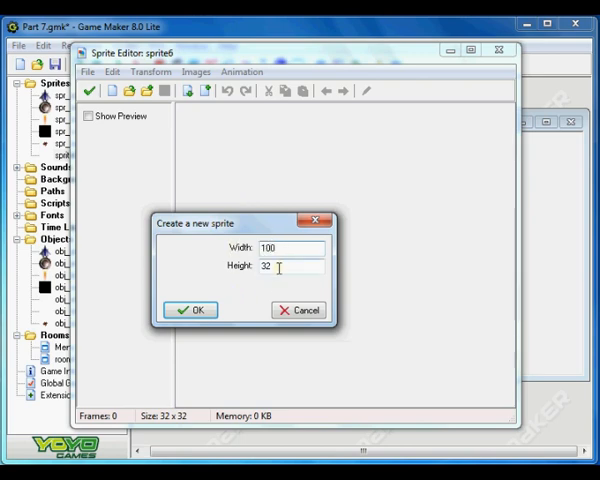
{"action": "left_click", "coordinate": [189, 309]}
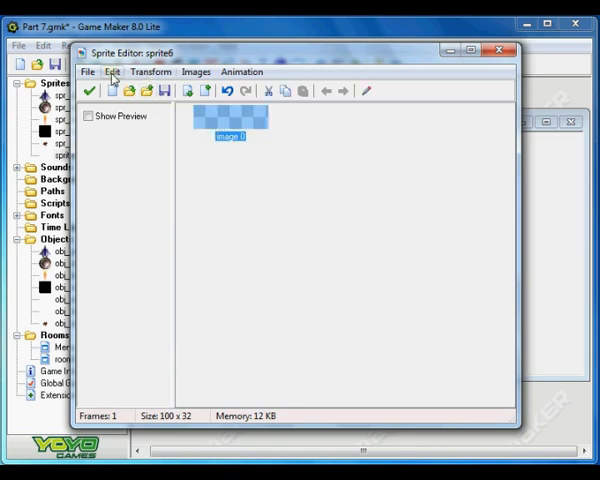
{"action": "left_click", "coordinate": [112, 71]}
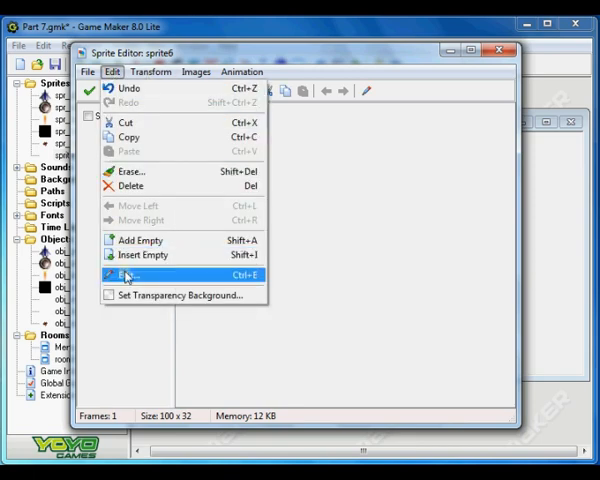
{"action": "left_click", "coordinate": [127, 274]}
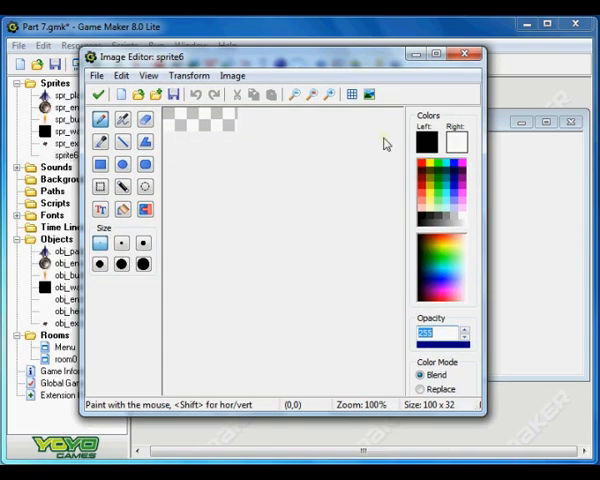
{"action": "mouse_move", "coordinate": [193, 140]}
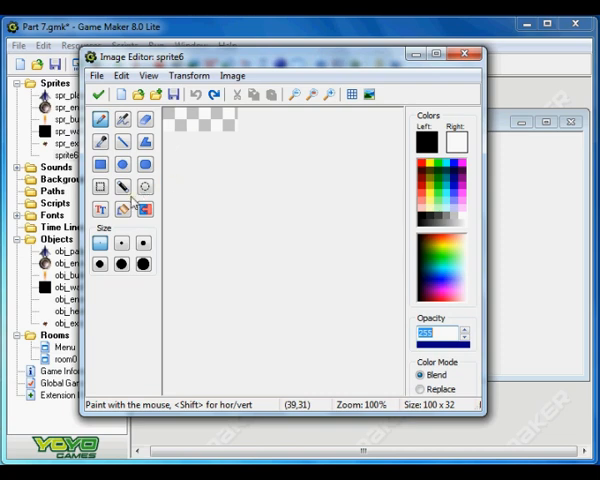
Flood-fill the blank sprite image yellow and add the text PLAY
{"action": "left_click", "coordinate": [122, 208]}
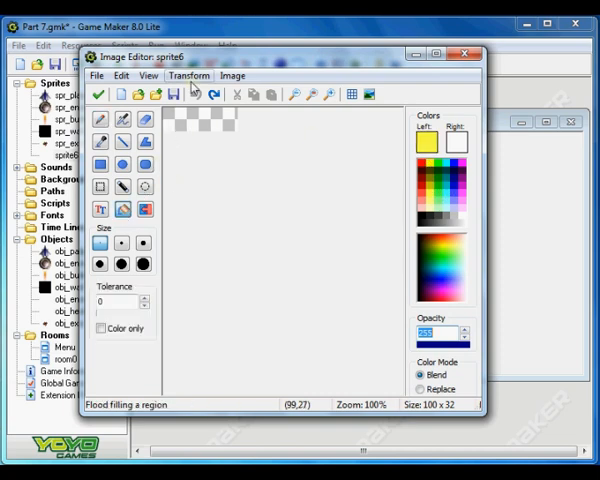
{"action": "left_click", "coordinate": [200, 120]}
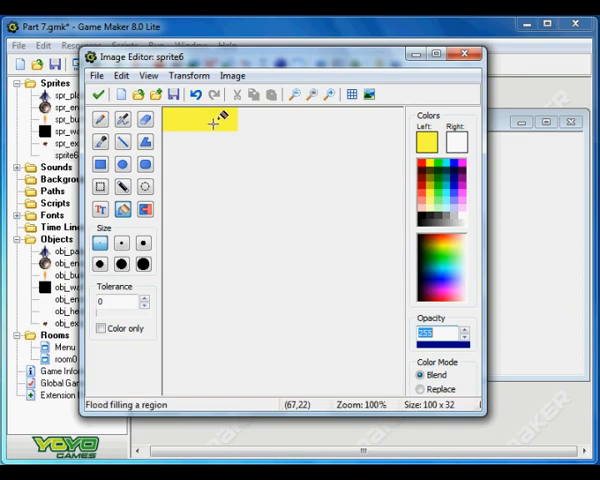
{"action": "left_click", "coordinate": [99, 209]}
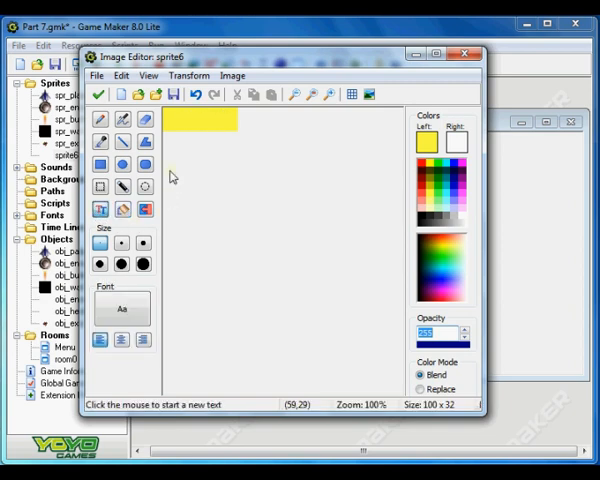
{"action": "left_click", "coordinate": [170, 175]}
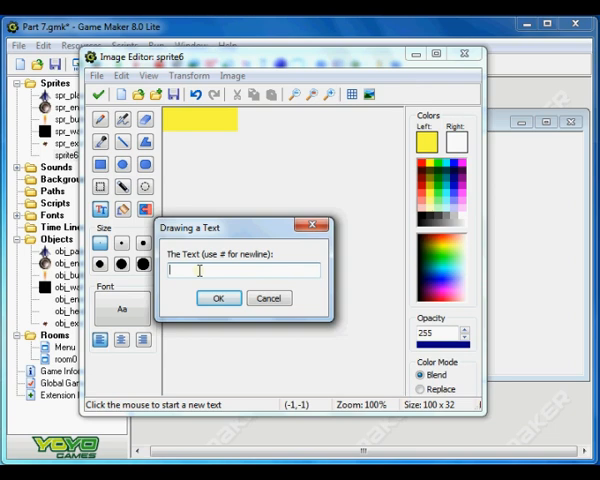
{"action": "type", "text": "PLAY"}
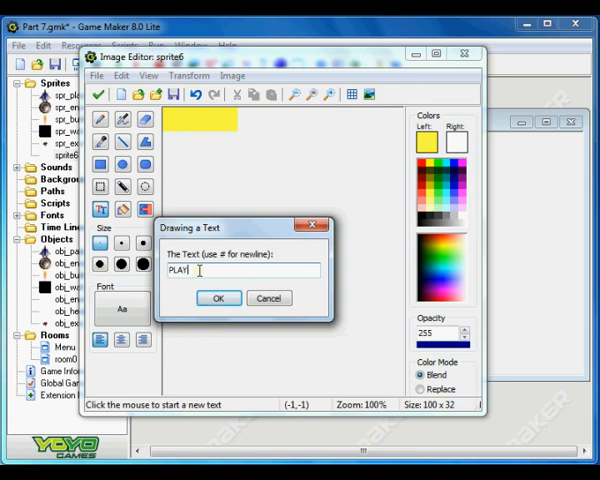
{"action": "left_click", "coordinate": [219, 298]}
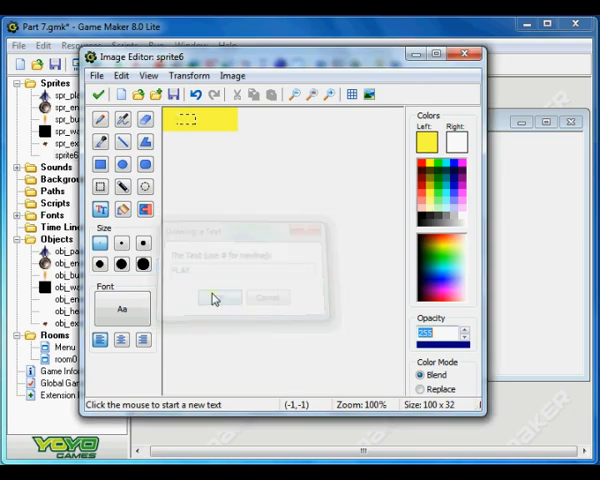
{"action": "left_click", "coordinate": [217, 297]}
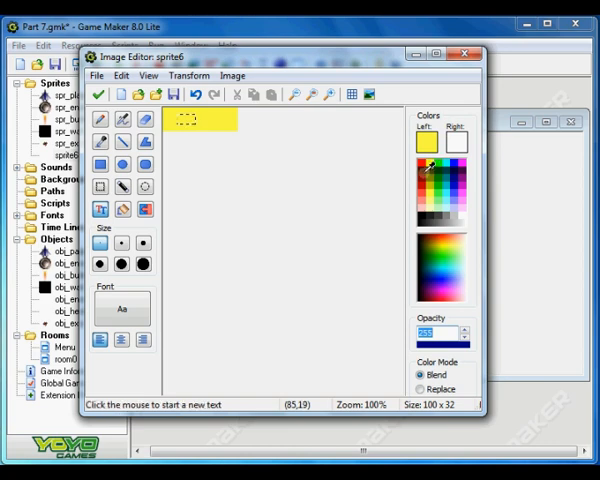
{"action": "type", "text": "PLAY"}
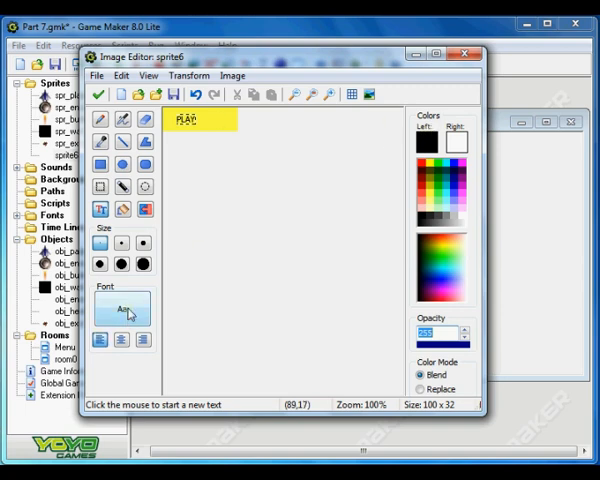
Set the PLAY text font to Tahoma Bold, size 18
{"action": "left_click", "coordinate": [122, 310]}
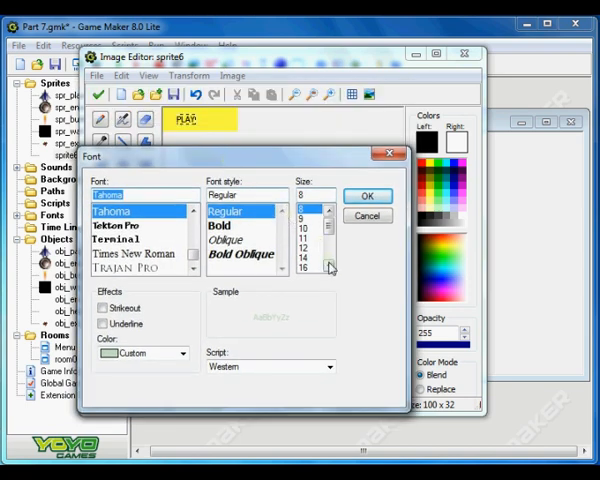
{"action": "left_click", "coordinate": [303, 272]}
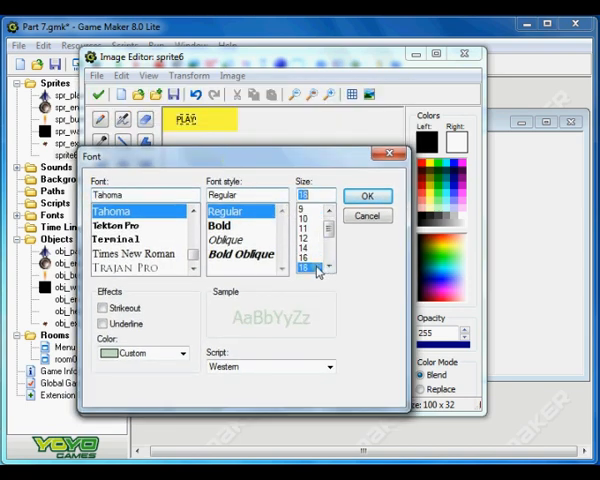
{"action": "left_click", "coordinate": [220, 225]}
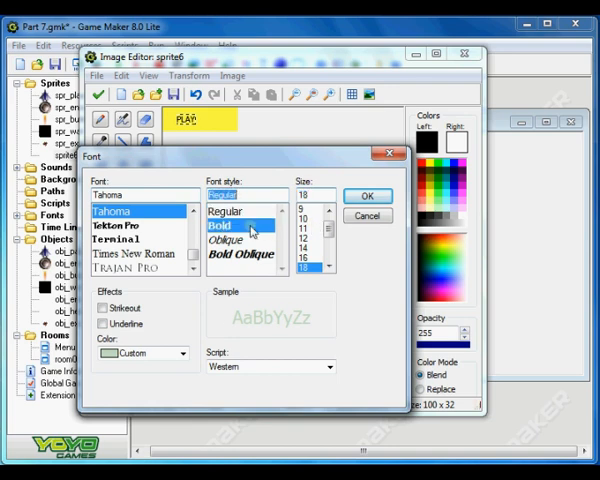
{"action": "left_click", "coordinate": [367, 195]}
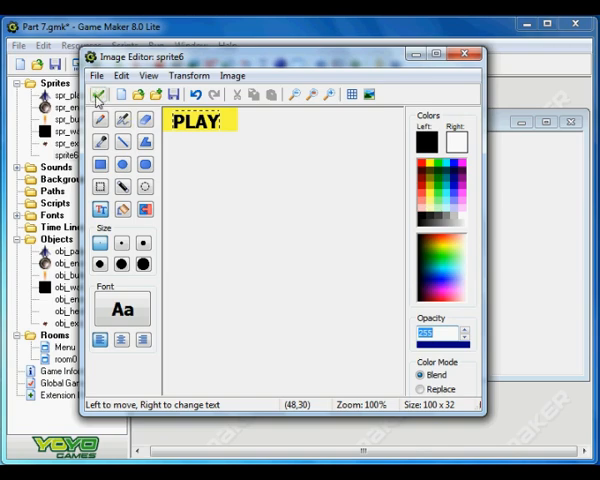
Close the image editor, rename the yellow PLAY sprite to spr_but play, and confirm
{"action": "left_click", "coordinate": [97, 94]}
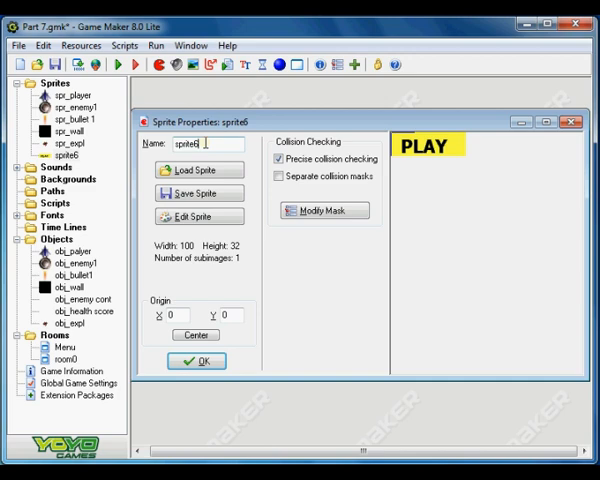
{"action": "double_click", "coordinate": [195, 143]}
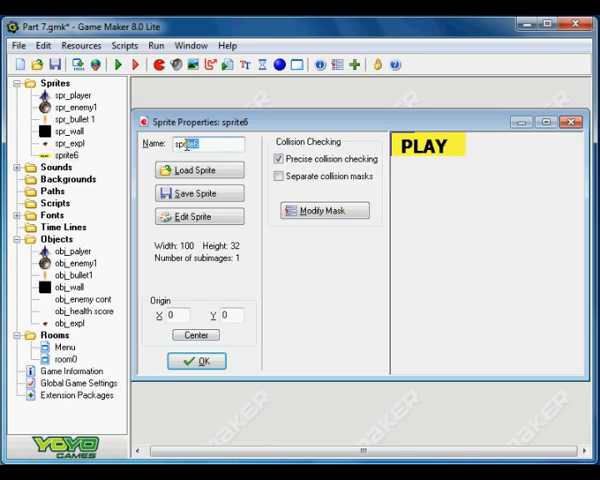
{"action": "type", "text": "spr"}
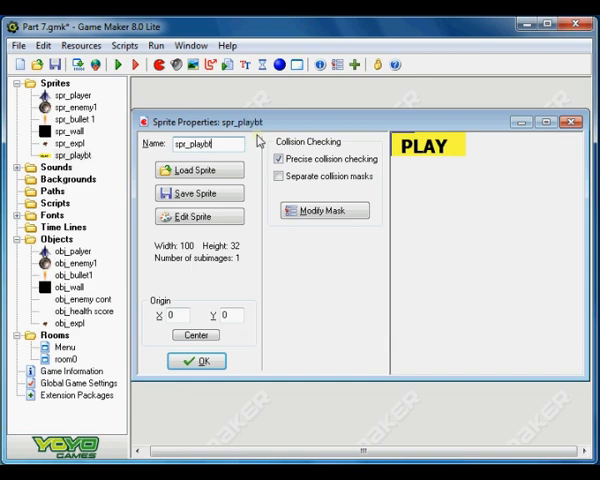
{"action": "key", "text": "BackSpace"}
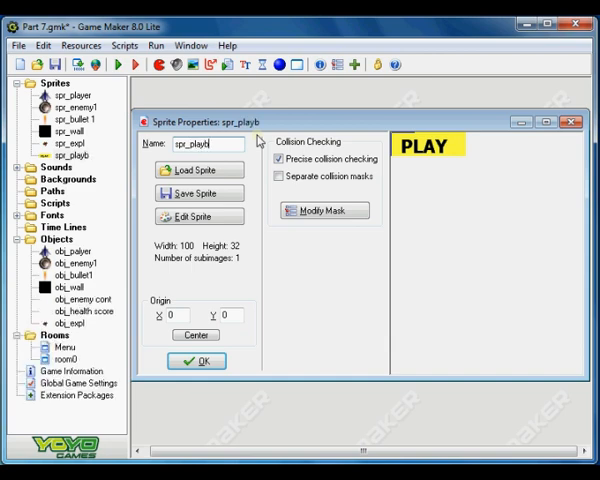
{"action": "type", "text": "ut"}
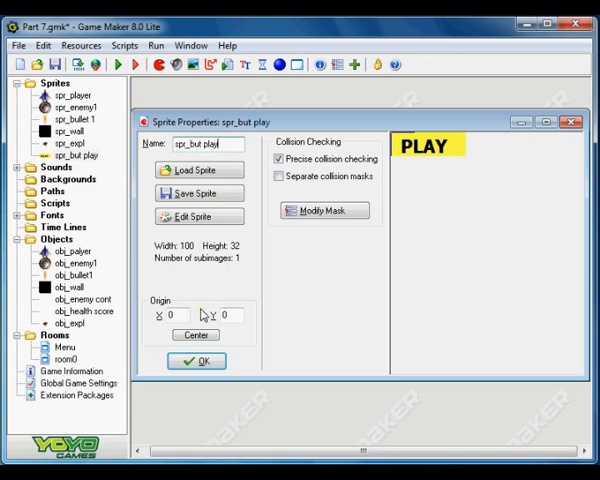
{"action": "left_click", "coordinate": [196, 361]}
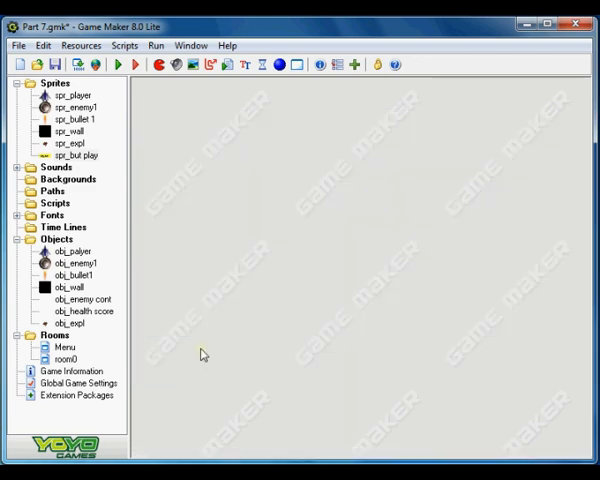
Open the Menu room and close it again
{"action": "left_click", "coordinate": [64, 347]}
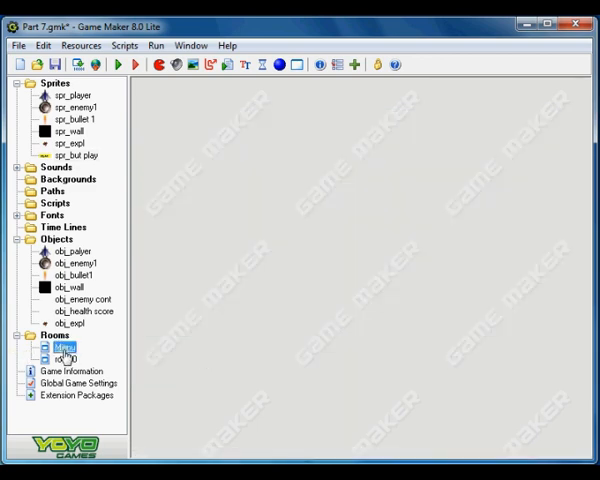
{"action": "double_click", "coordinate": [61, 347]}
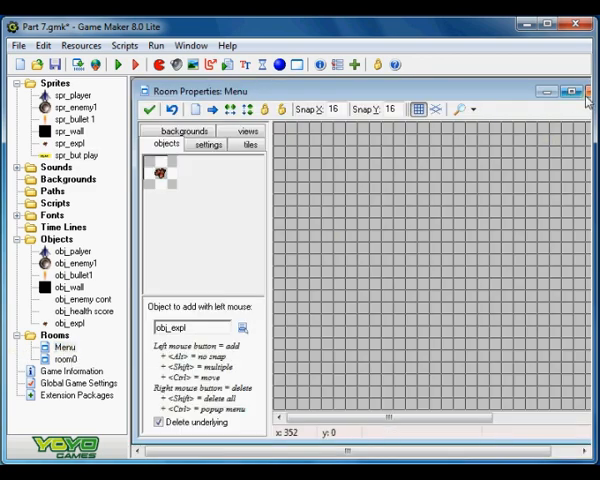
{"action": "left_click", "coordinate": [587, 91]}
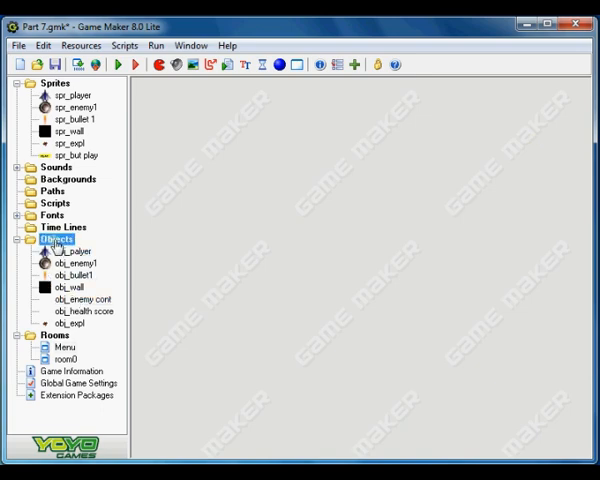
Create object obj_but play using sprite spr_but play and start adding an event
{"action": "left_click", "coordinate": [42, 239]}
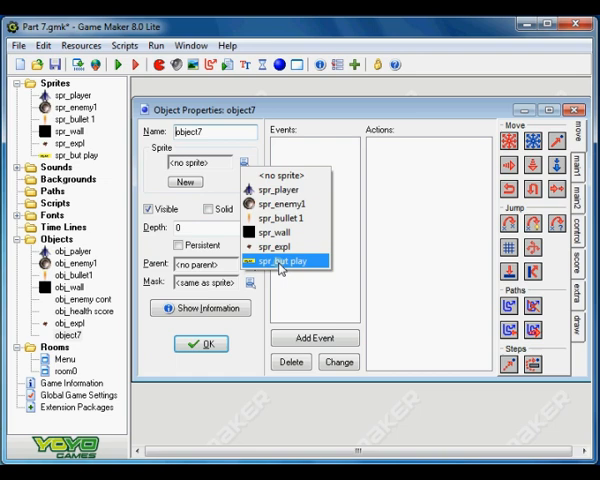
{"action": "left_click", "coordinate": [279, 261]}
{"action": "type", "text": "_but play"}
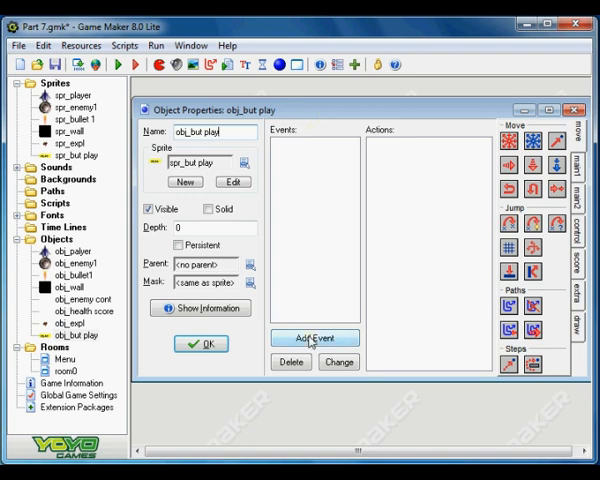
{"action": "left_click", "coordinate": [315, 337]}
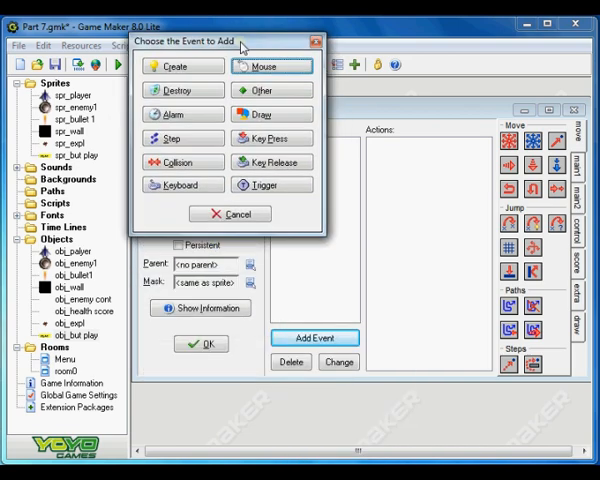
Add a Glob Left Pressed event going to room0 with a transition, then close the object
{"action": "left_click", "coordinate": [271, 66]}
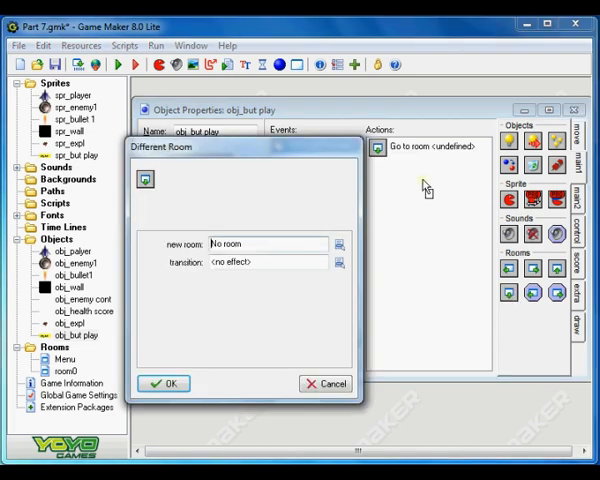
{"action": "mouse_move", "coordinate": [336, 226]}
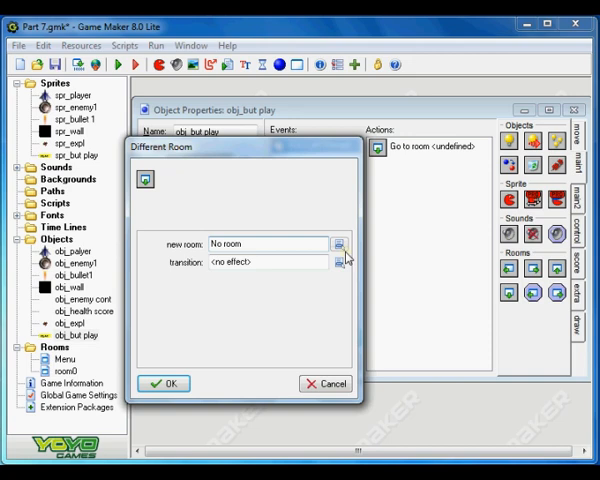
{"action": "left_click", "coordinate": [338, 243]}
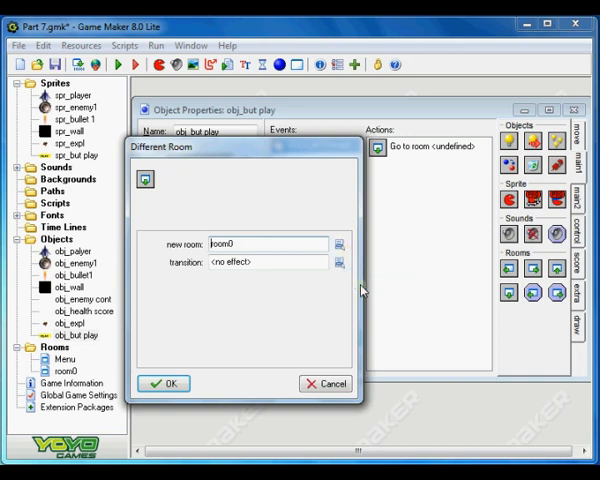
{"action": "left_click", "coordinate": [335, 262]}
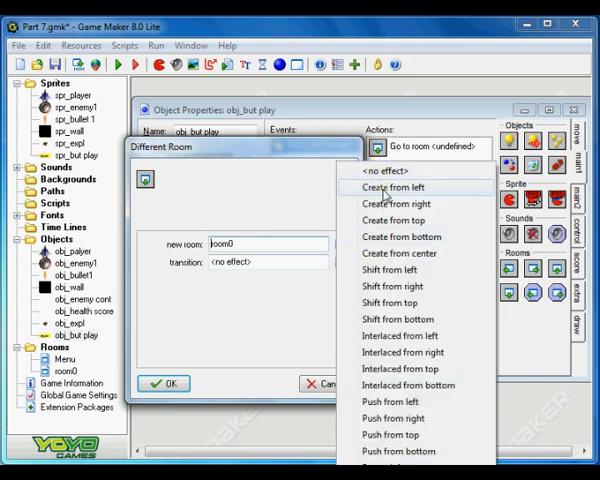
{"action": "mouse_move", "coordinate": [388, 237]}
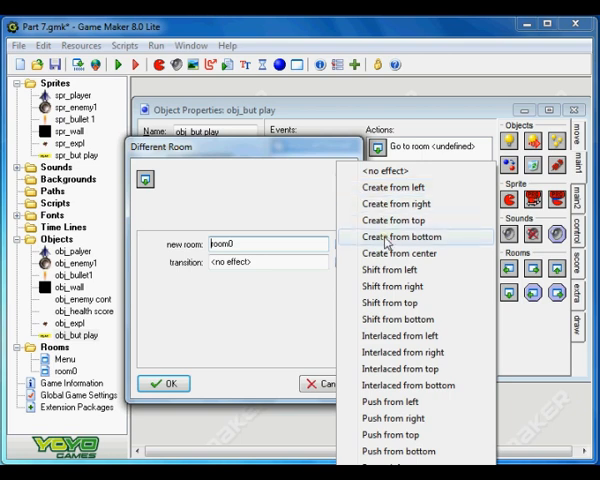
{"action": "mouse_move", "coordinate": [383, 240]}
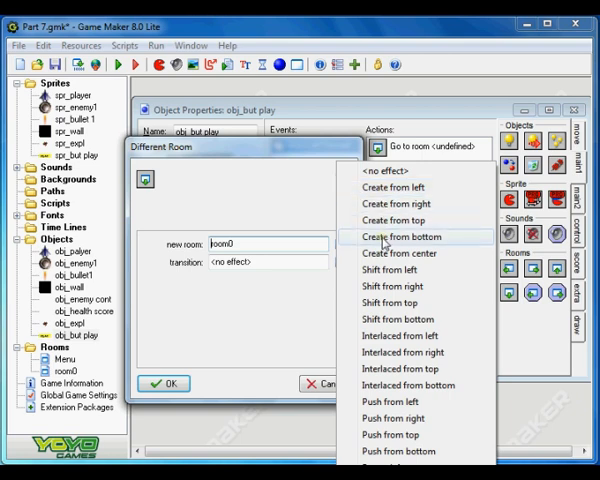
{"action": "mouse_move", "coordinate": [406, 369]}
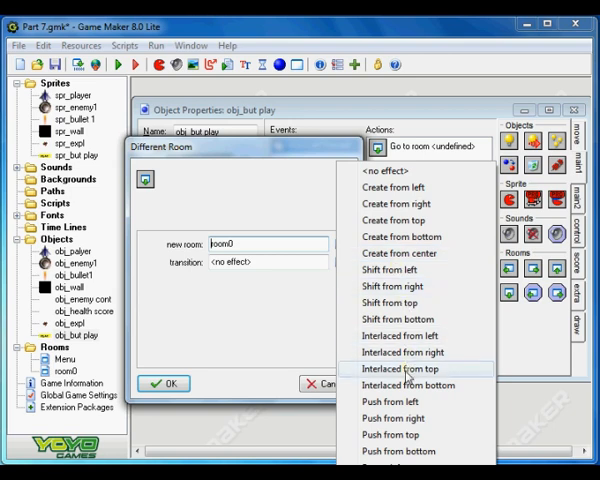
{"action": "left_click", "coordinate": [404, 368]}
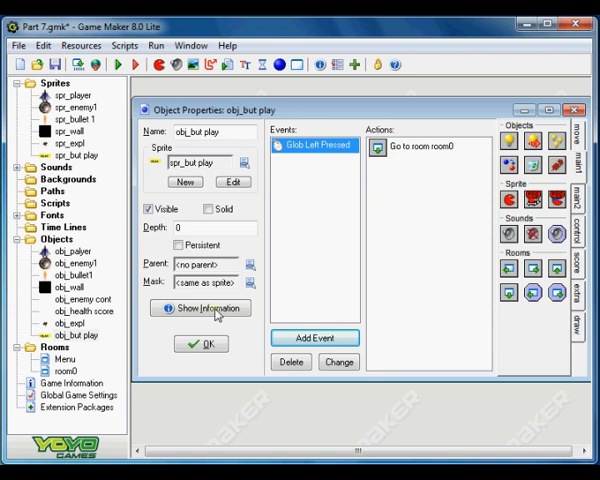
{"action": "left_click", "coordinate": [200, 343]}
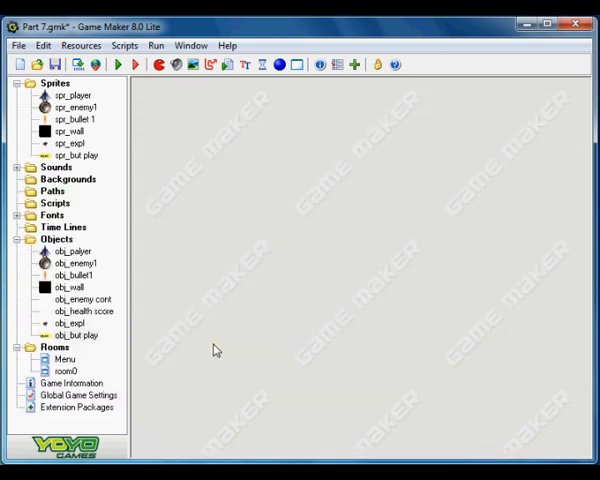
Rename room0 to Game
{"action": "right_click", "coordinate": [67, 371]}
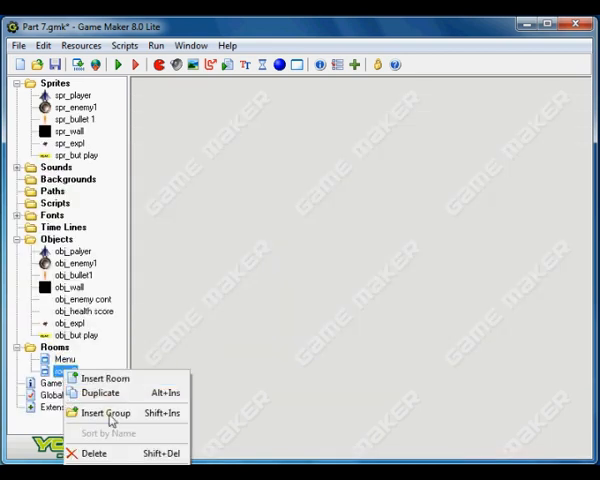
{"action": "left_click", "coordinate": [99, 392]}
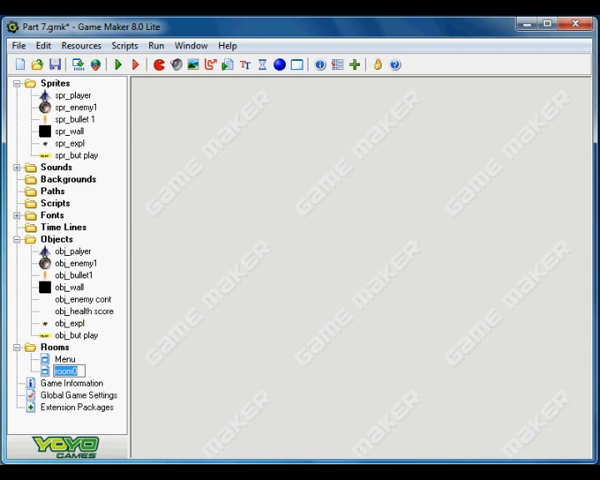
{"action": "type", "text": "Game"}
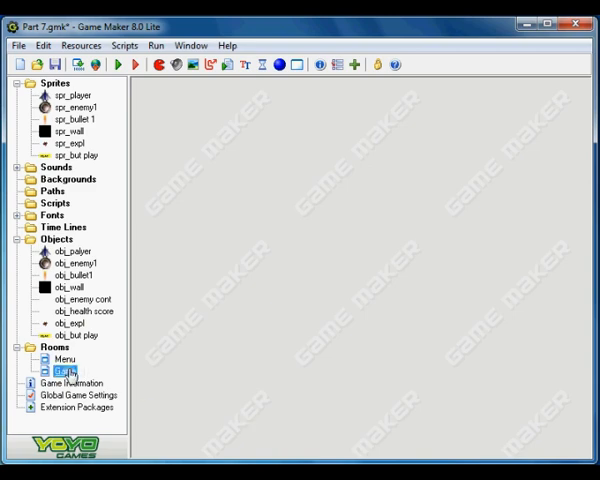
Place the PLAY button object at the centre of the Menu room
{"action": "double_click", "coordinate": [60, 359]}
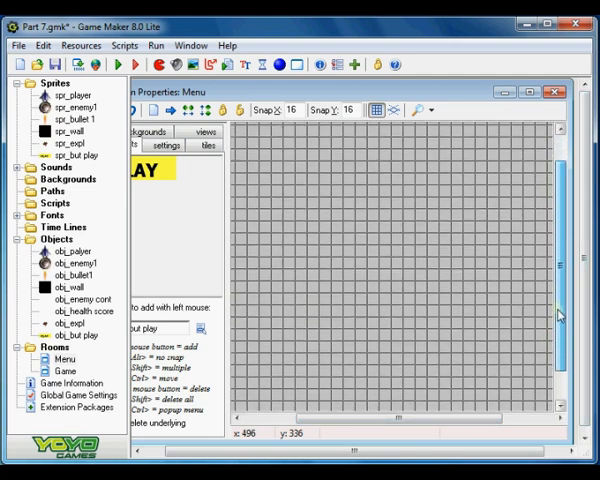
{"action": "left_click", "coordinate": [415, 270]}
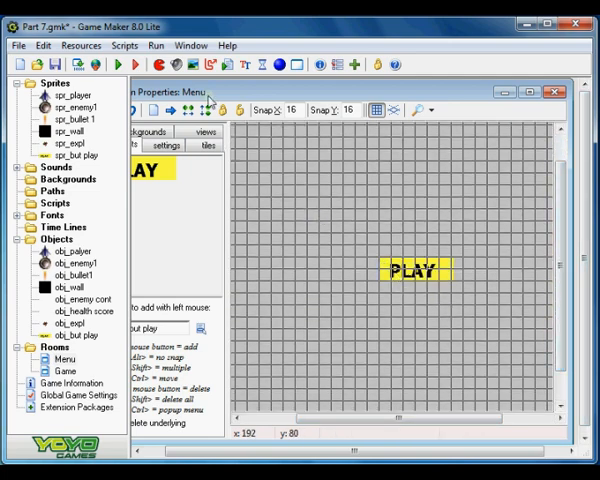
{"action": "left_click", "coordinate": [548, 92]}
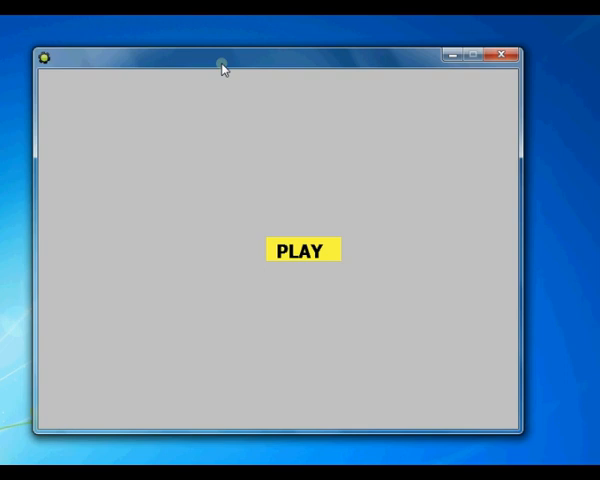
{"action": "mouse_move", "coordinate": [310, 262]}
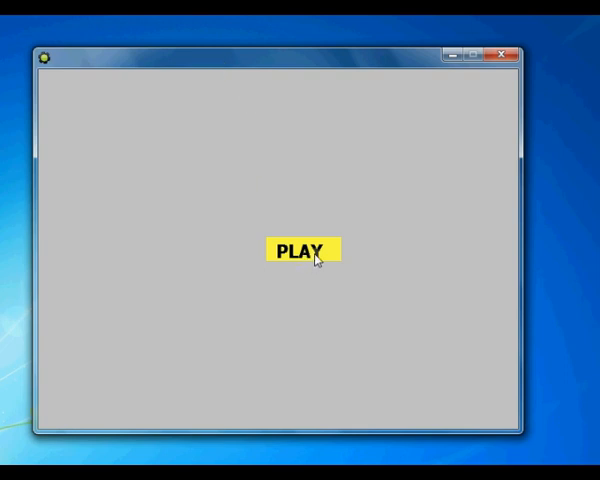
{"action": "mouse_move", "coordinate": [225, 254]}
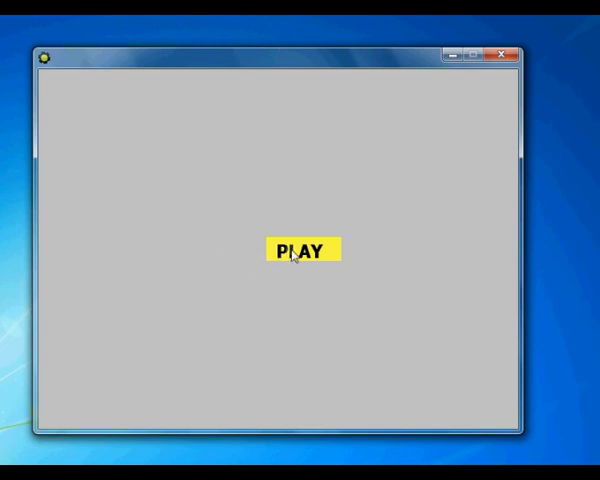
Click PLAY on the test run's menu screen to start the game
{"action": "left_click", "coordinate": [300, 249]}
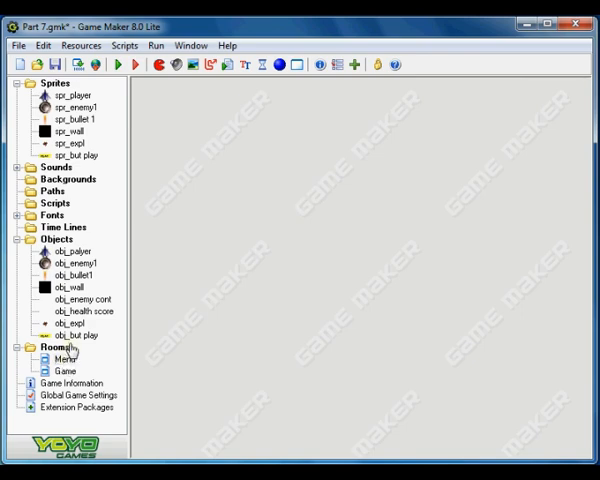
{"action": "left_click", "coordinate": [77, 335]}
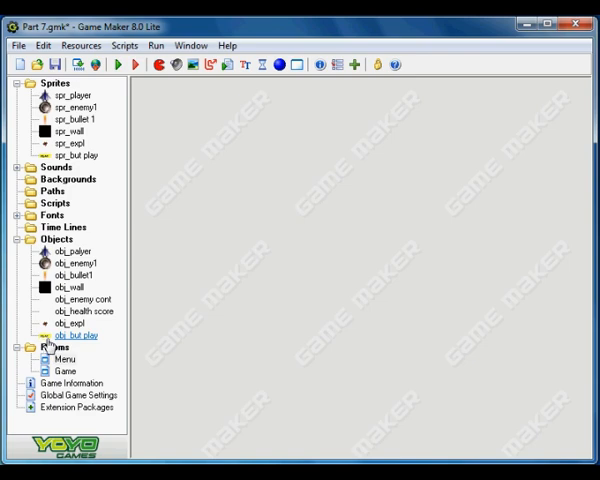
{"action": "double_click", "coordinate": [59, 360]}
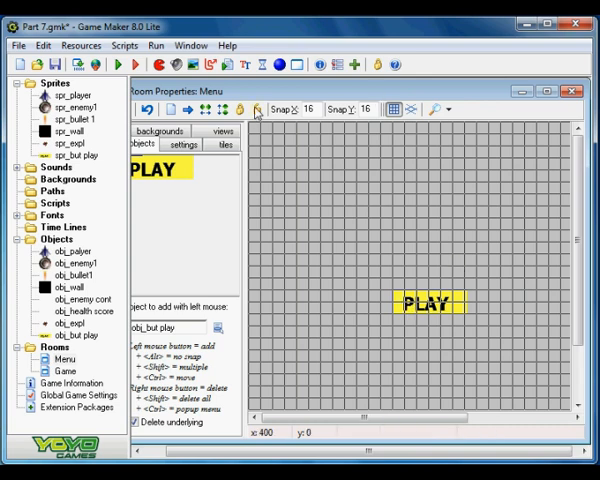
{"action": "left_click", "coordinate": [576, 91]}
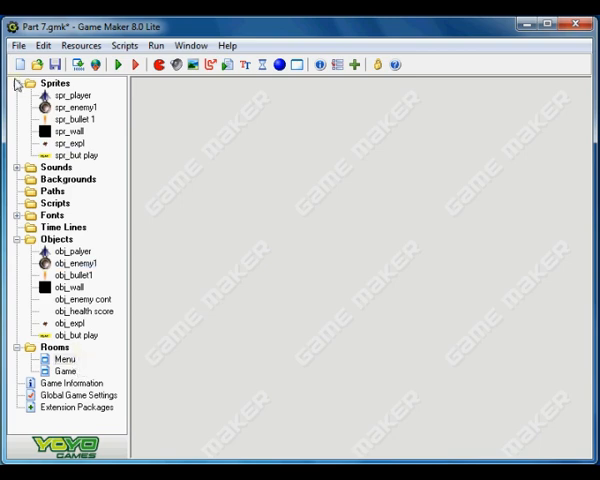
Create background 'background menu' from the 96x96 wood image Background 1.gif
{"action": "left_click", "coordinate": [16, 82]}
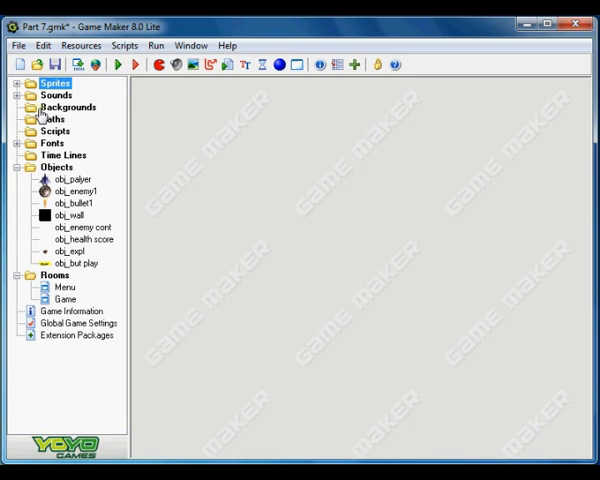
{"action": "right_click", "coordinate": [67, 107]}
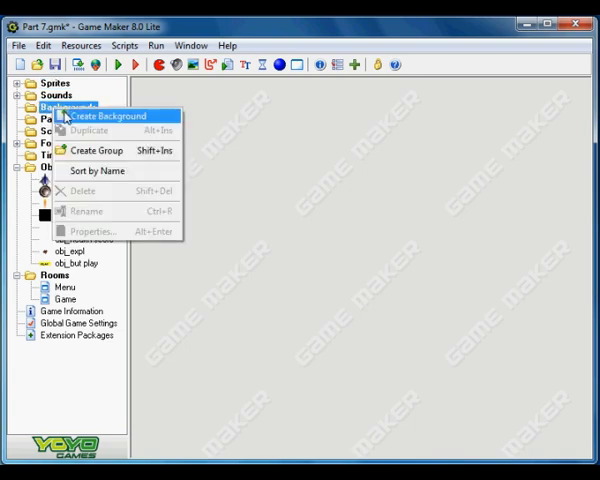
{"action": "left_click", "coordinate": [108, 116]}
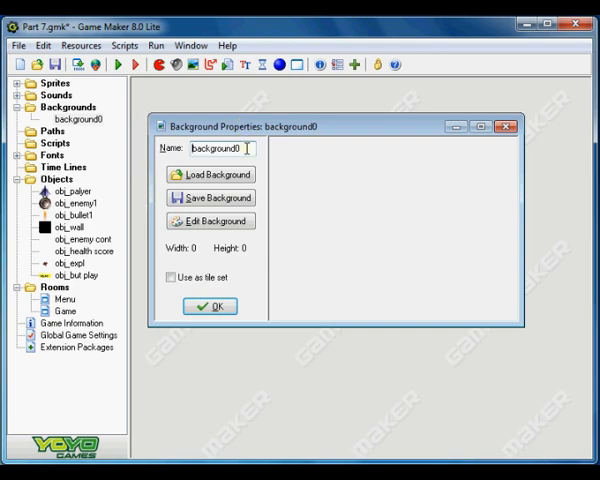
{"action": "left_click", "coordinate": [210, 174]}
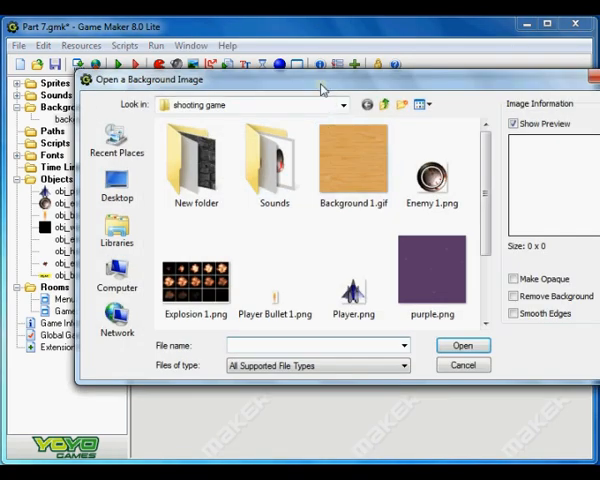
{"action": "left_click", "coordinate": [352, 160]}
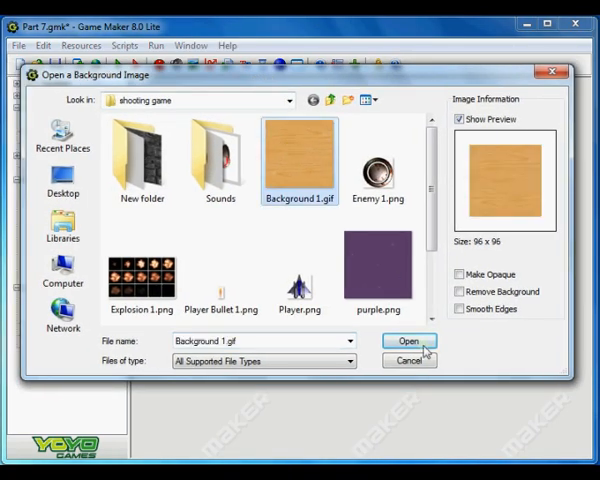
{"action": "left_click", "coordinate": [408, 341]}
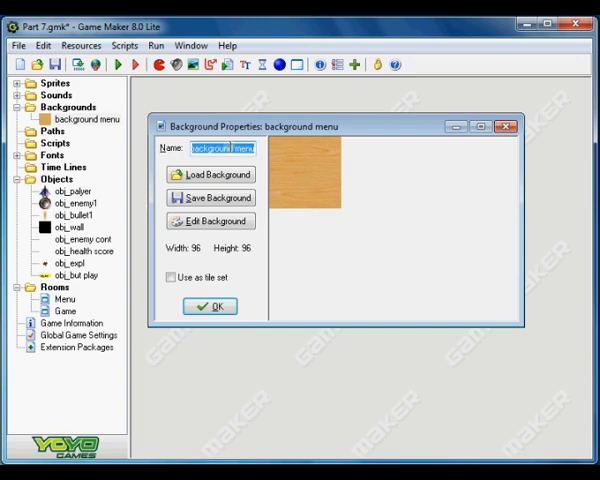
{"action": "left_click", "coordinate": [210, 306]}
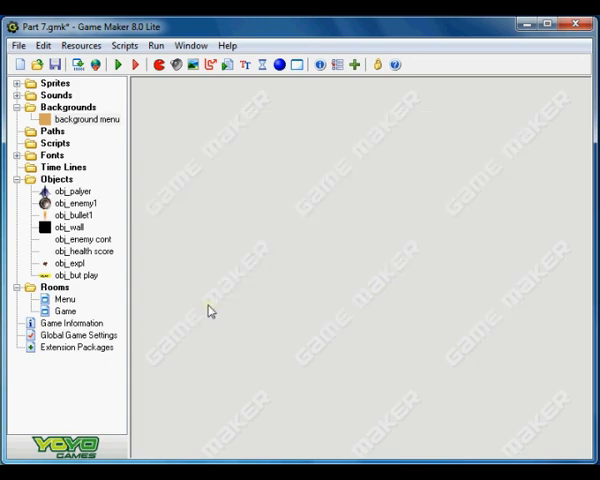
Create background 'background Game' from the 256x256 purple.png image
{"action": "right_click", "coordinate": [67, 106]}
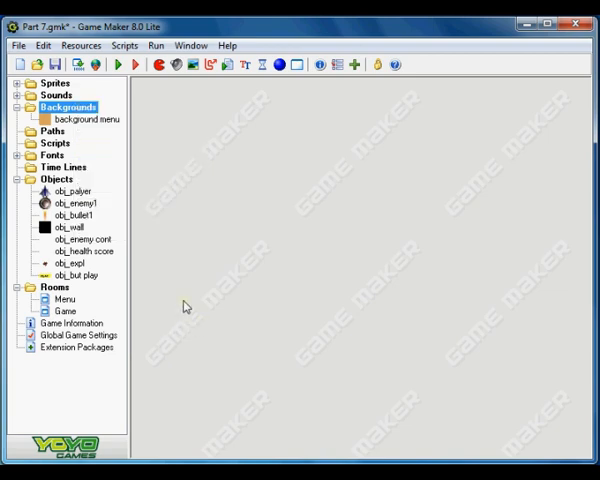
{"action": "right_click", "coordinate": [66, 107]}
{"action": "type", "text": "ackground Game"}
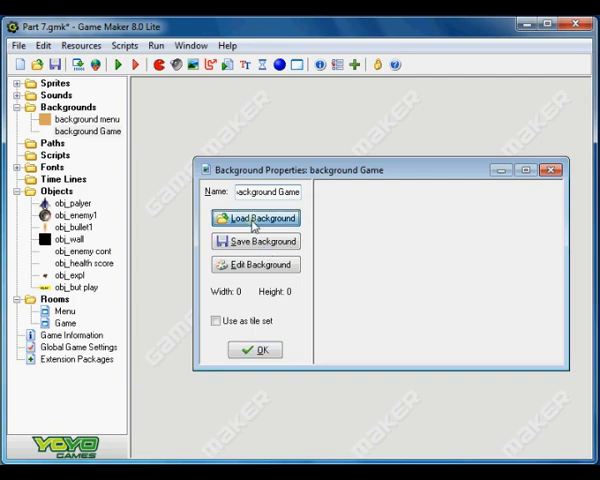
{"action": "left_click", "coordinate": [256, 218]}
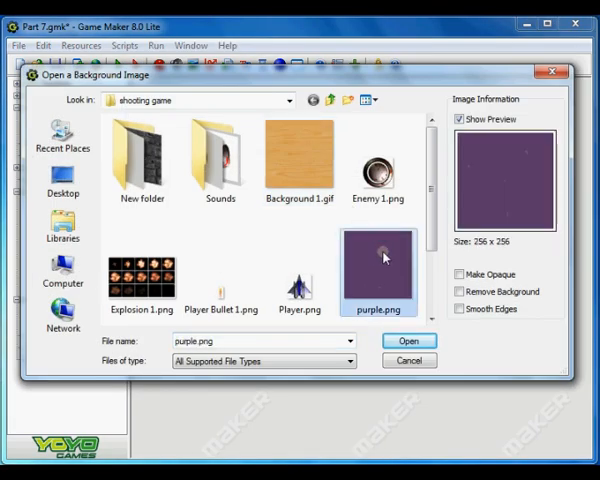
{"action": "mouse_move", "coordinate": [455, 225]}
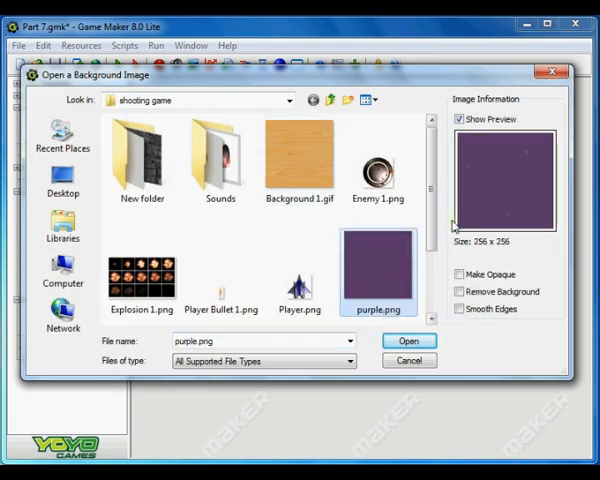
{"action": "left_click", "coordinate": [408, 341]}
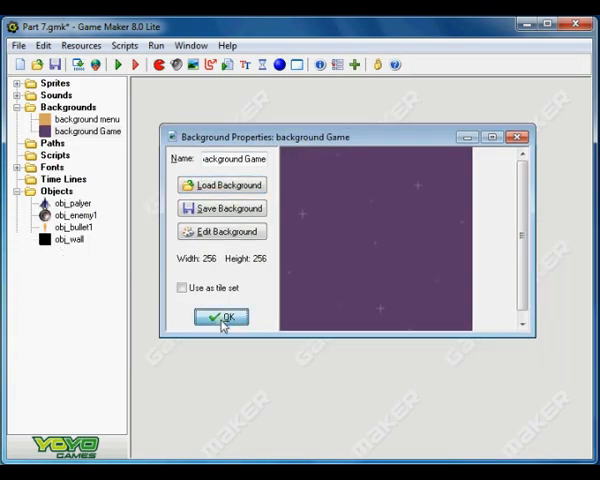
{"action": "left_click", "coordinate": [222, 317]}
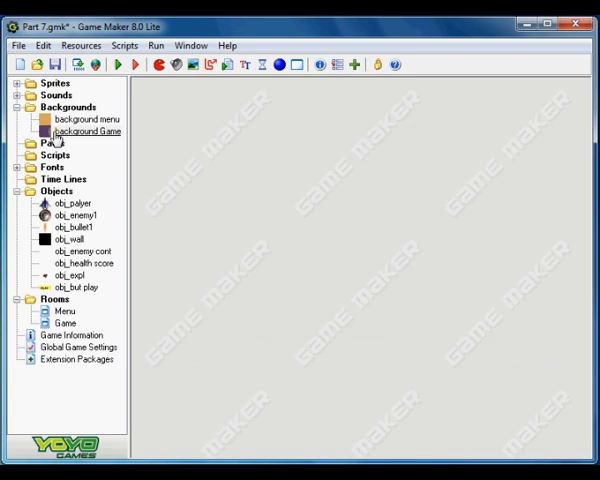
{"action": "left_click", "coordinate": [84, 119]}
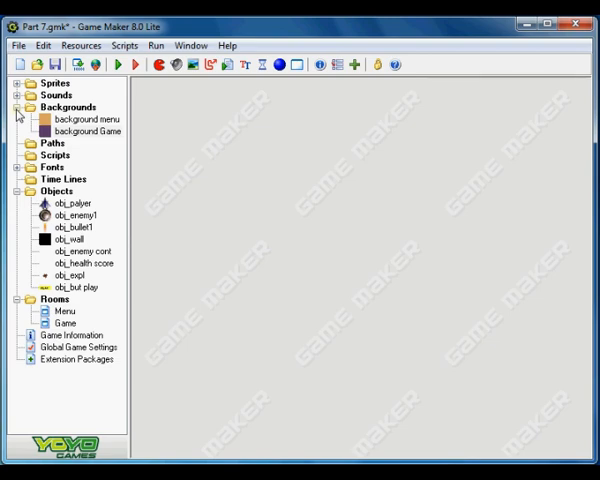
Set the Menu room's background to background menu
{"action": "left_click", "coordinate": [18, 107]}
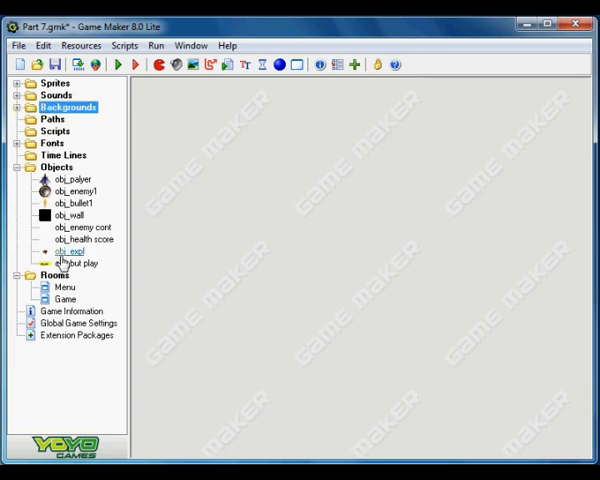
{"action": "double_click", "coordinate": [62, 287]}
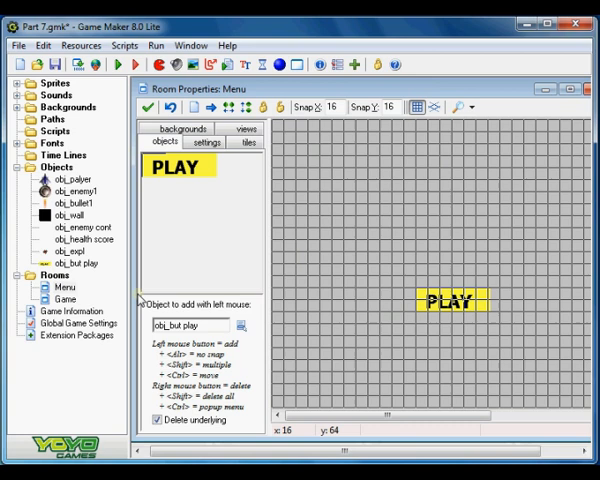
{"action": "left_click", "coordinate": [182, 141]}
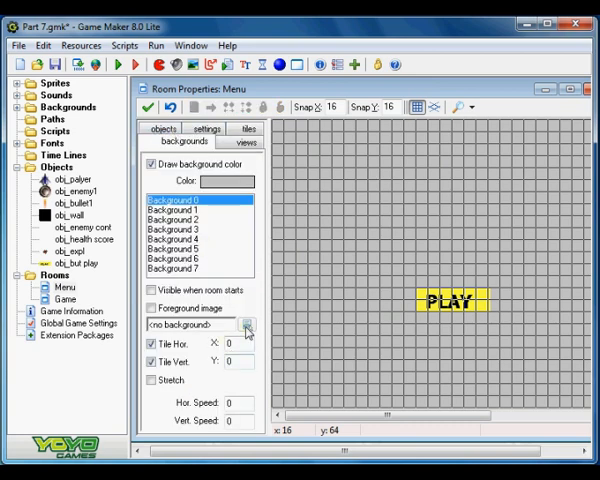
{"action": "left_click", "coordinate": [247, 324]}
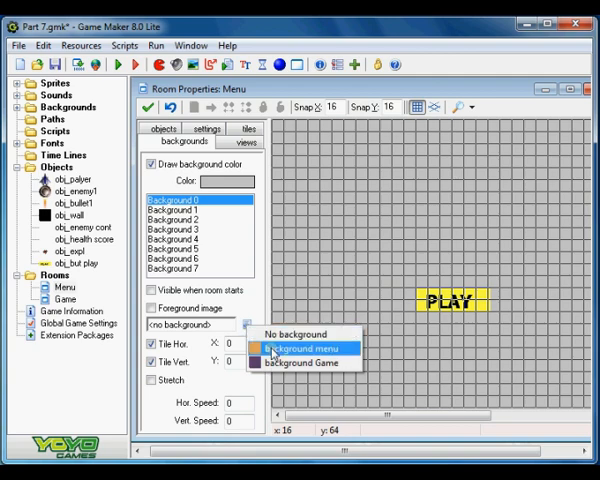
{"action": "left_click", "coordinate": [290, 348]}
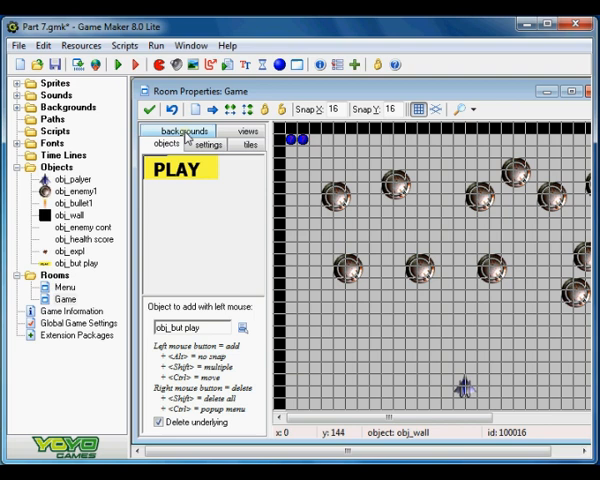
Set the Game room's background to the purple background Game, then return to objects
{"action": "left_click", "coordinate": [181, 131]}
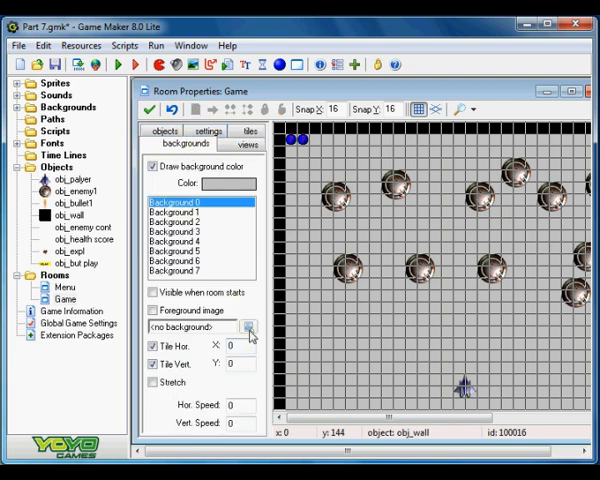
{"action": "left_click", "coordinate": [253, 327]}
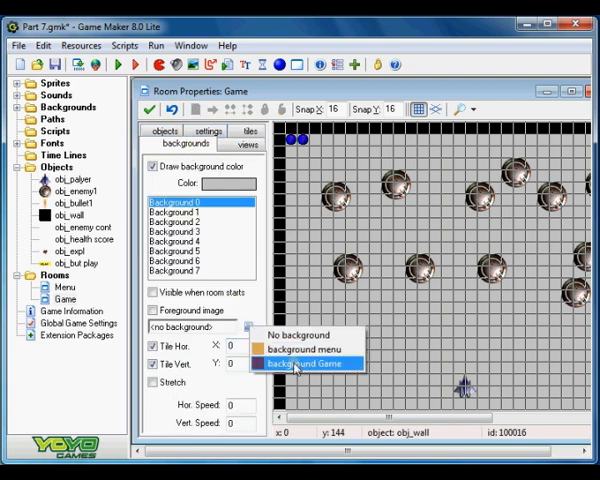
{"action": "left_click", "coordinate": [308, 363]}
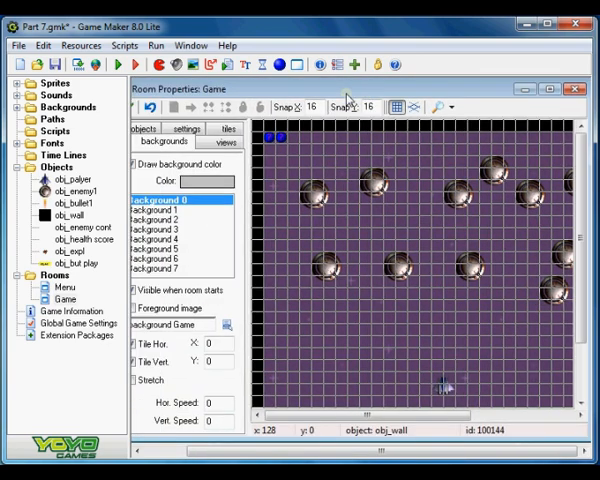
{"action": "left_click", "coordinate": [149, 142]}
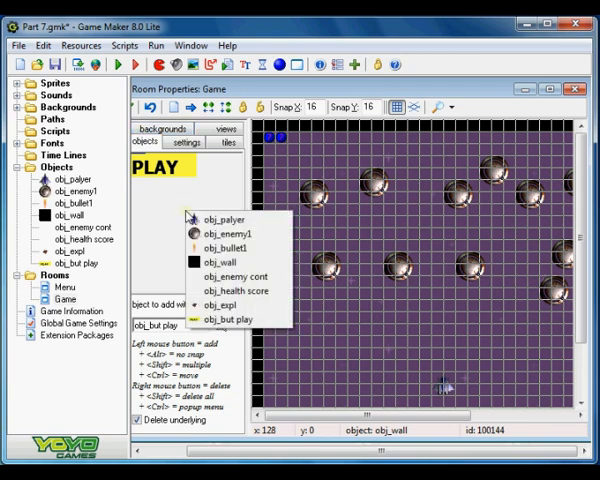
Place the chosen object in the Game room, close the room, and open obj_palyer
{"action": "left_click", "coordinate": [226, 238]}
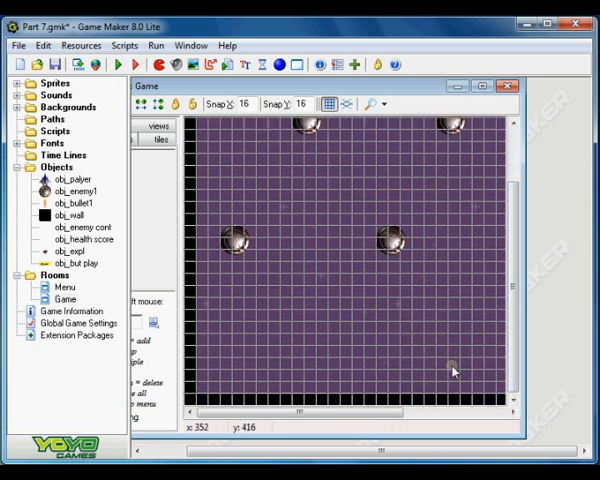
{"action": "left_click", "coordinate": [460, 380]}
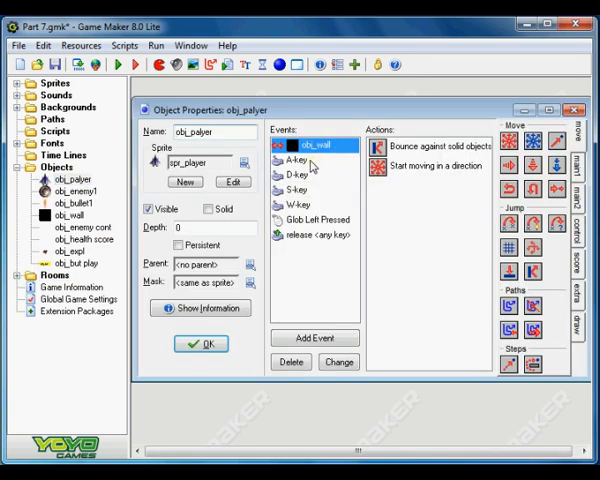
Lower the A-key Move Fixed speed from 2 to 1 and confirm another movement action
{"action": "left_click", "coordinate": [305, 163]}
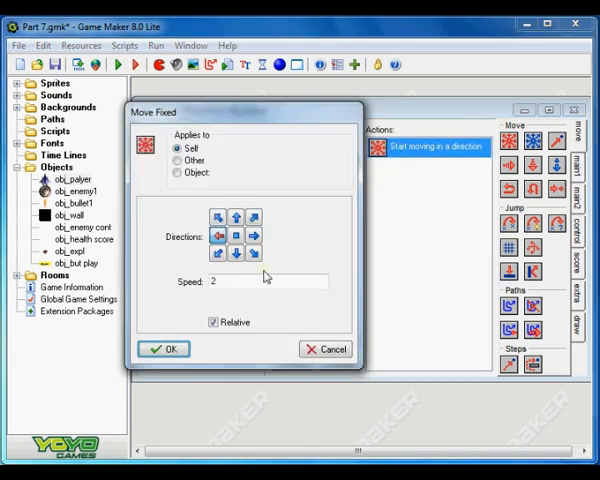
{"action": "type", "text": "1"}
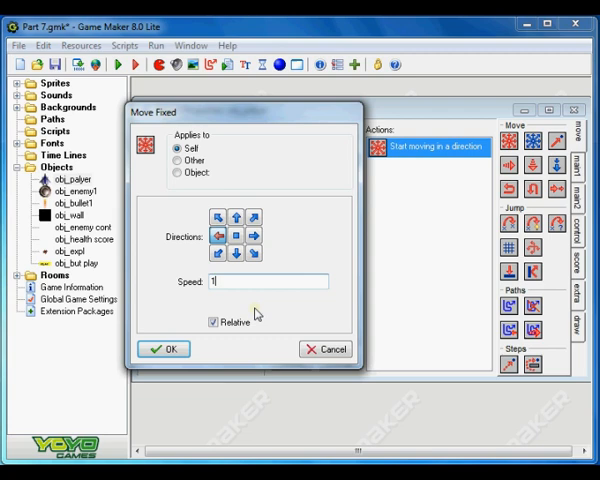
{"action": "left_click", "coordinate": [165, 349]}
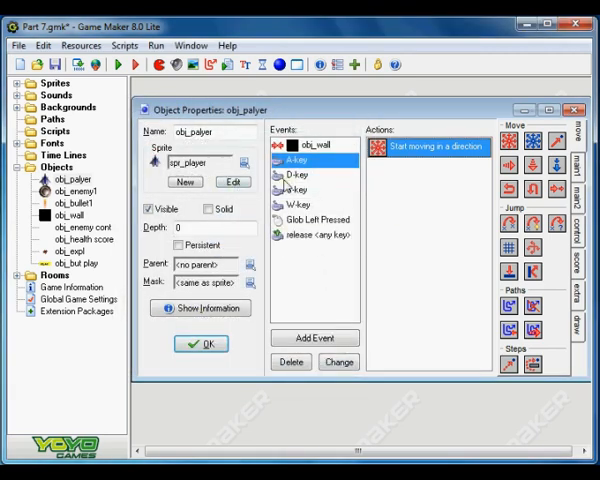
{"action": "double_click", "coordinate": [432, 147]}
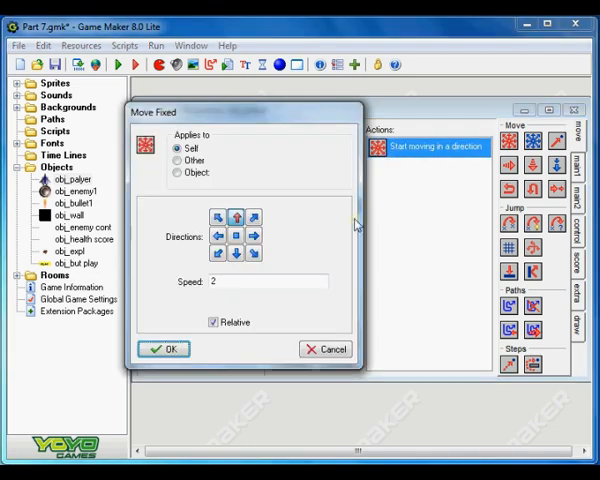
{"action": "left_click", "coordinate": [166, 349]}
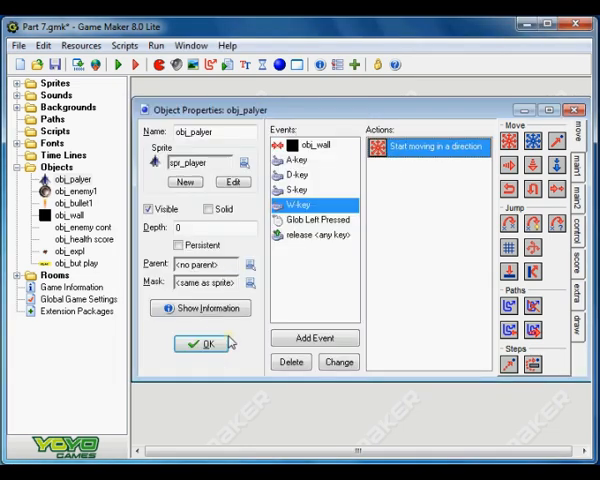
Close obj_palyer with OK, collapse Objects, expand Rooms, then re-expand Objects
{"action": "left_click", "coordinate": [203, 343]}
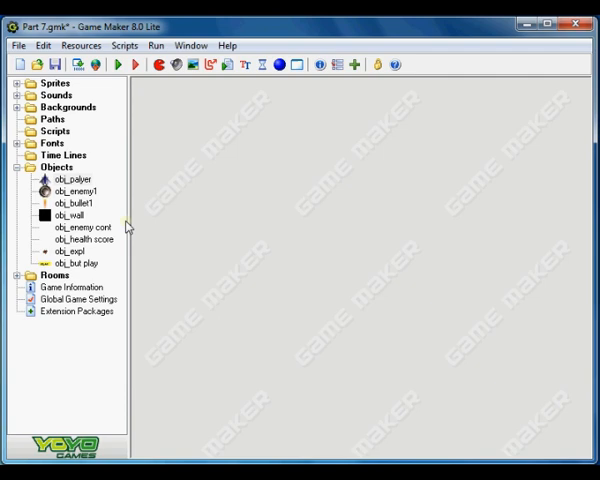
{"action": "mouse_move", "coordinate": [98, 190]}
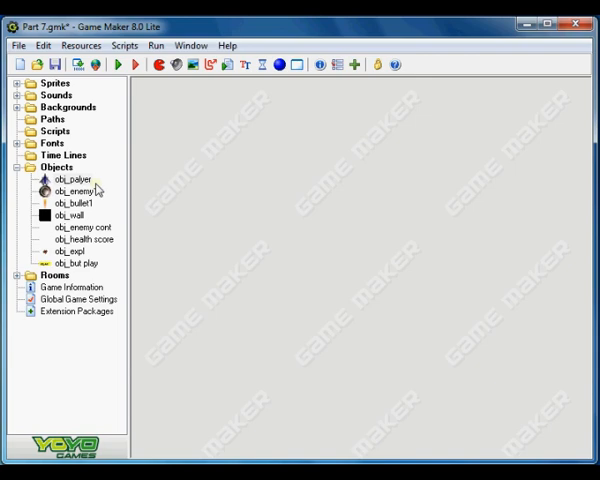
{"action": "left_click", "coordinate": [18, 166]}
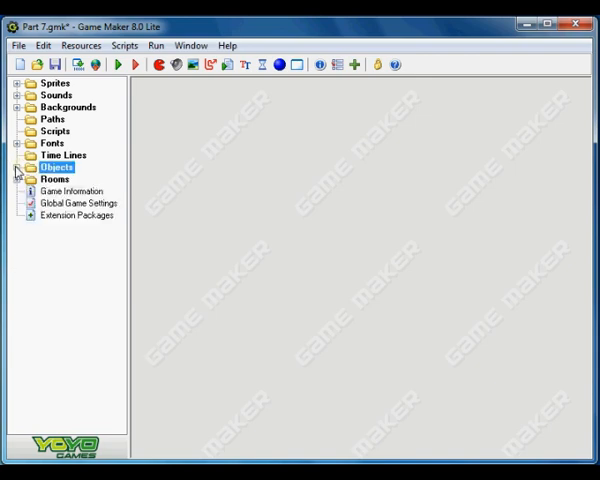
{"action": "left_click", "coordinate": [17, 179]}
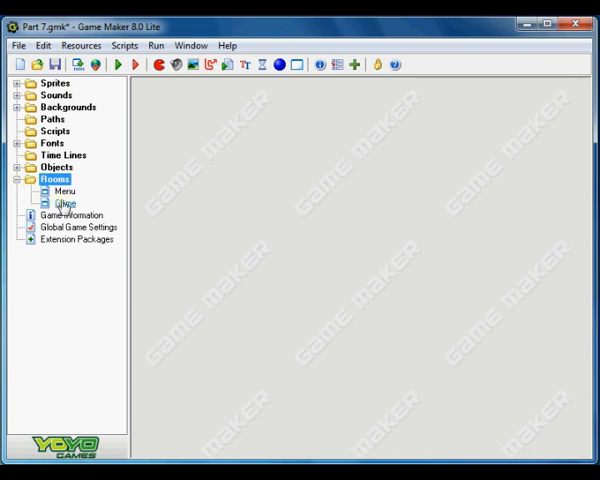
{"action": "left_click", "coordinate": [64, 191]}
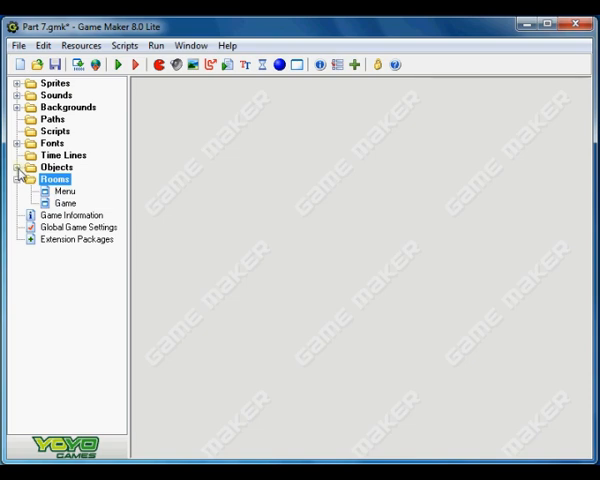
{"action": "left_click", "coordinate": [18, 167]}
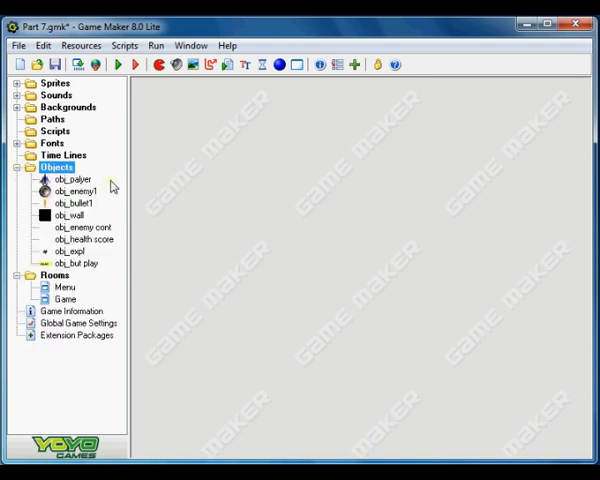
Change obj_enemy1's Outside Room Set Health action to relative -5 and close the object
{"action": "double_click", "coordinate": [67, 190]}
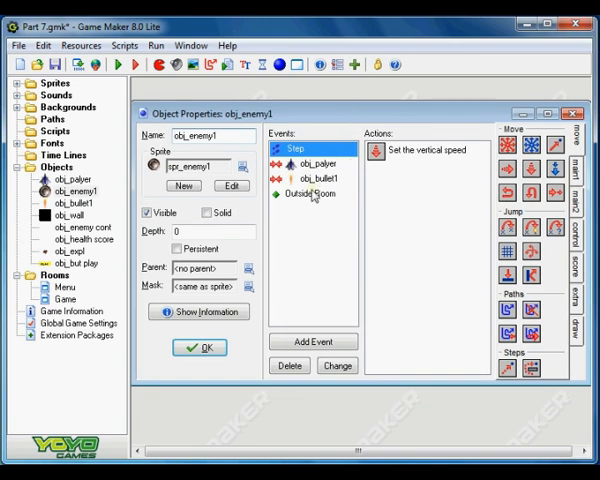
{"action": "left_click", "coordinate": [313, 193]}
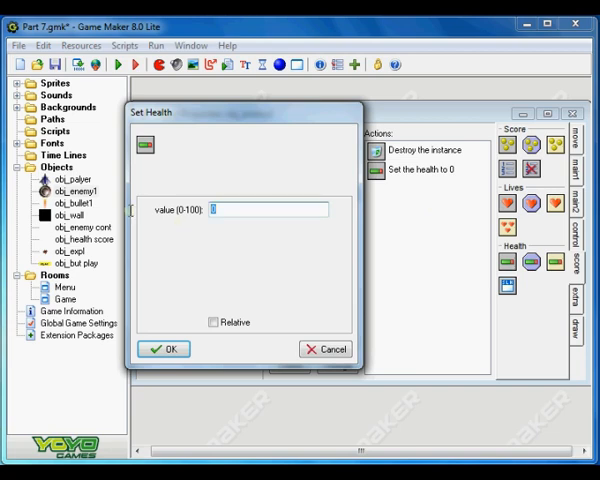
{"action": "type", "text": "5"}
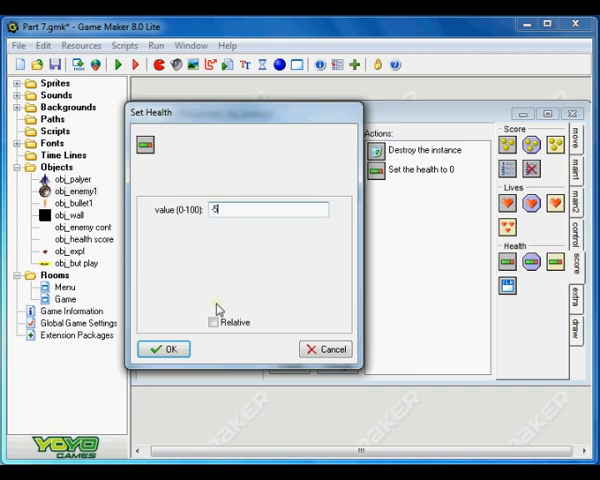
{"action": "left_click", "coordinate": [164, 349]}
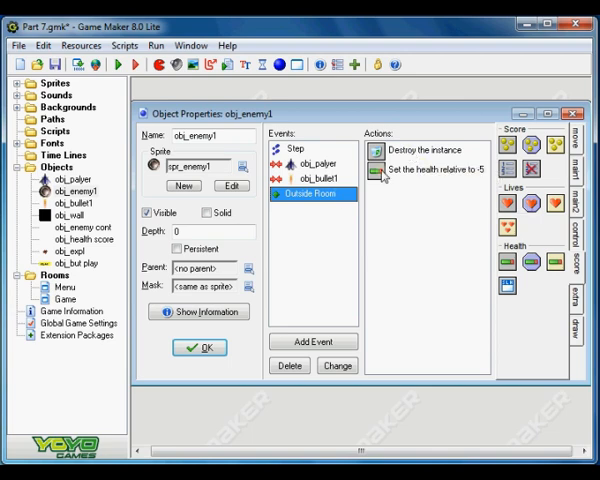
{"action": "mouse_move", "coordinate": [317, 193]}
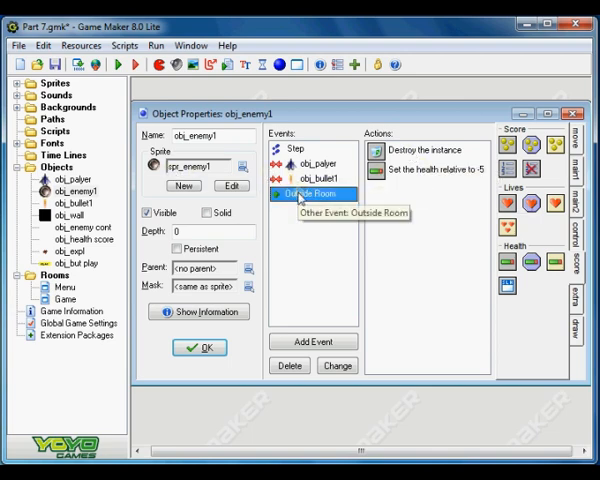
{"action": "mouse_move", "coordinate": [303, 392]}
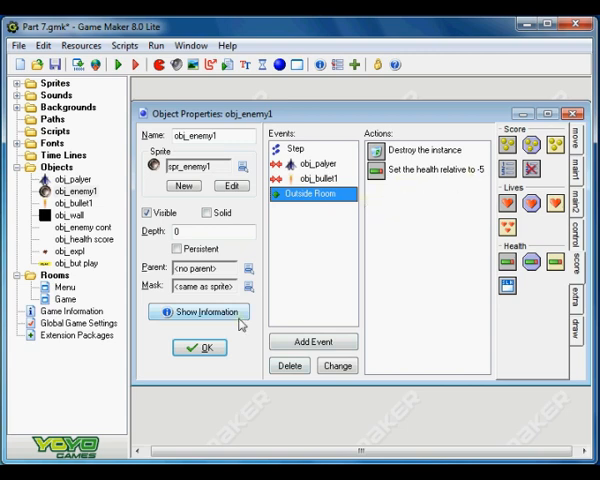
{"action": "left_click", "coordinate": [199, 347]}
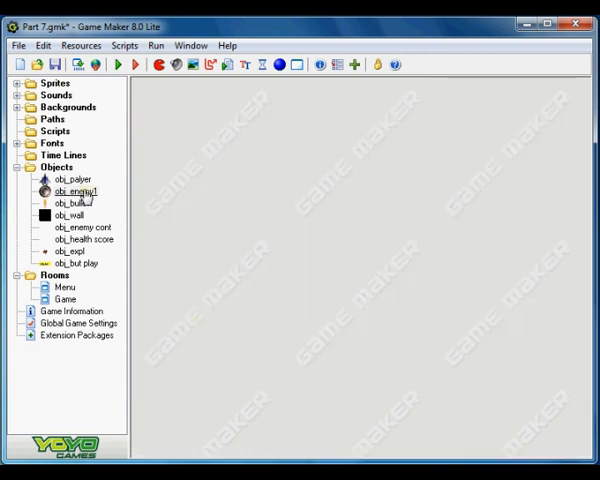
Test-run the game from the menu until death, then dismiss 'You Are Dead' to restart
{"action": "left_click", "coordinate": [119, 64]}
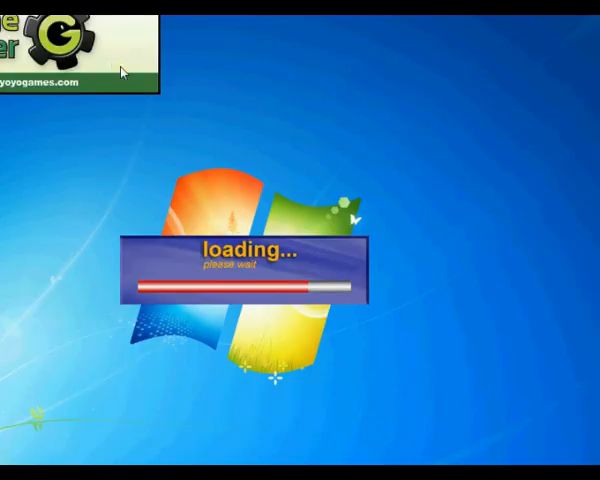
{"action": "mouse_move", "coordinate": [162, 133]}
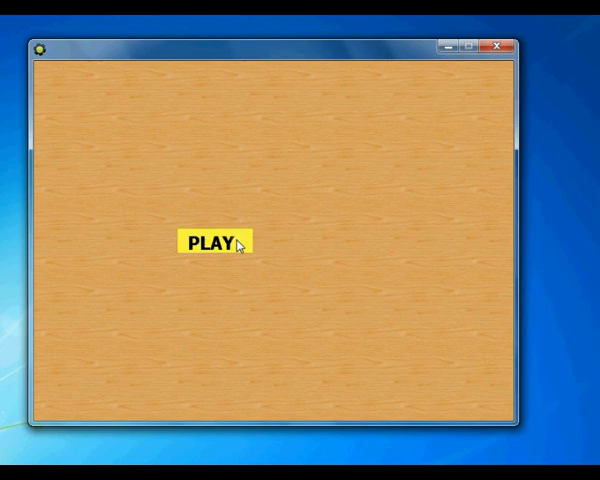
{"action": "left_click", "coordinate": [213, 242]}
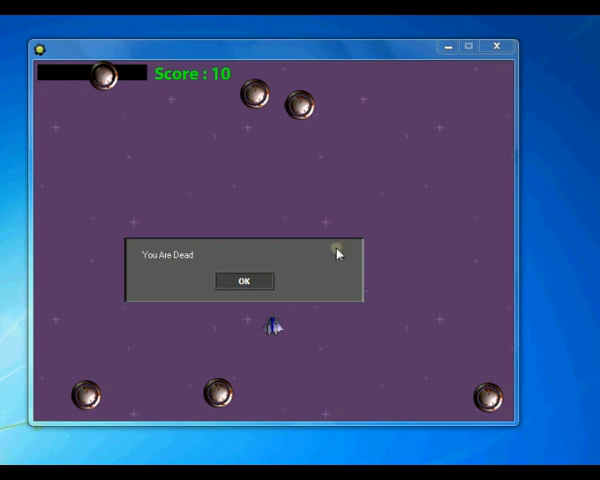
{"action": "left_click", "coordinate": [243, 281]}
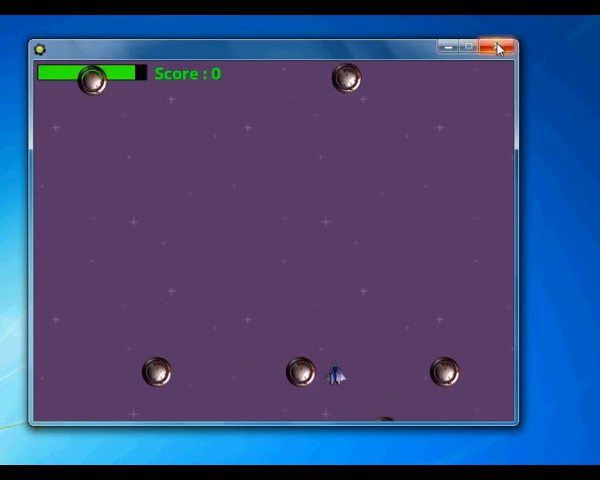
Close the test game and set obj_enemy1's Speed Vertical action to 1
{"action": "left_click", "coordinate": [498, 43]}
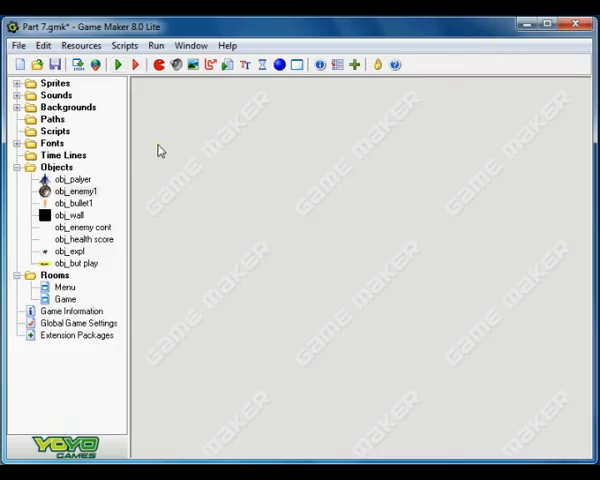
{"action": "mouse_move", "coordinate": [125, 197]}
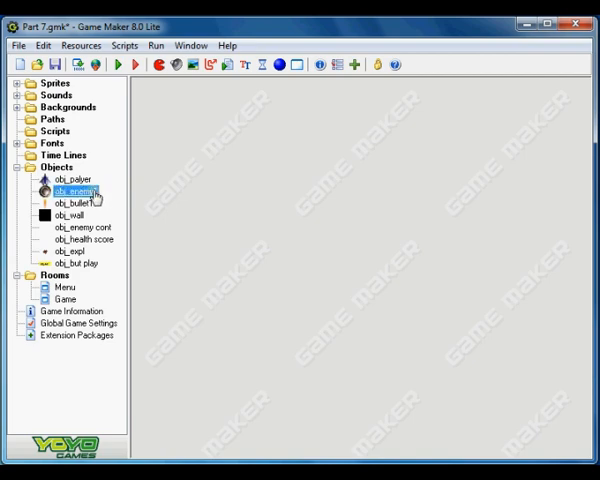
{"action": "double_click", "coordinate": [72, 190]}
{"action": "type", "text": "1"}
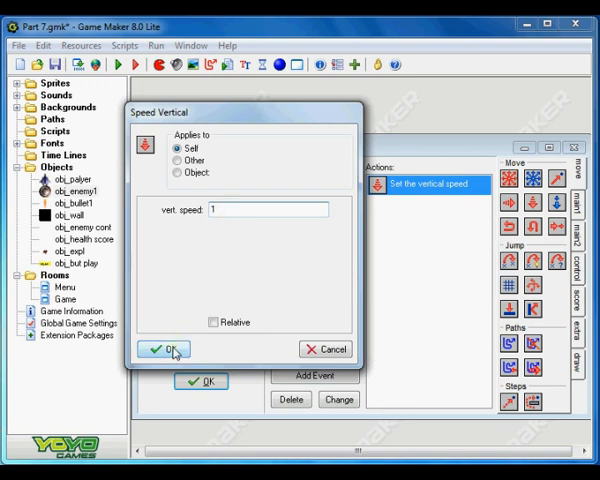
{"action": "left_click", "coordinate": [163, 349]}
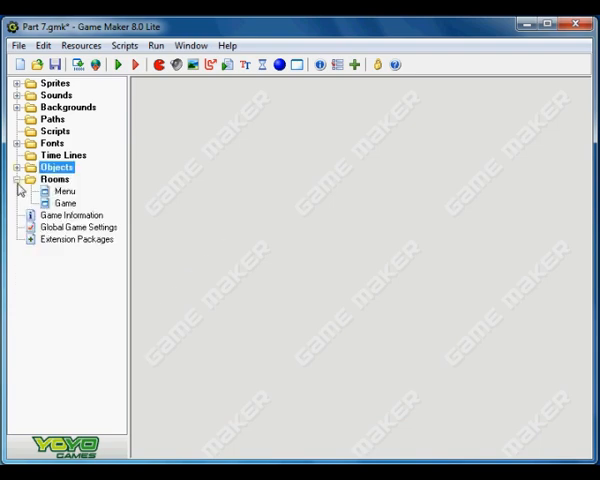
Collapse Rooms and save the project as Part 8.gmk via File > Save As
{"action": "left_click", "coordinate": [20, 167]}
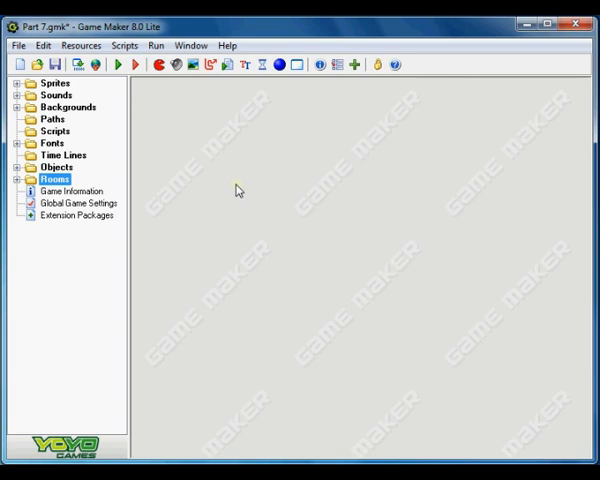
{"action": "mouse_move", "coordinate": [233, 190]}
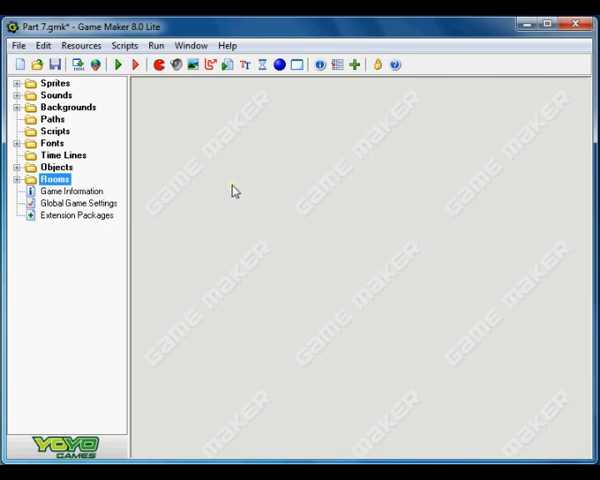
{"action": "mouse_move", "coordinate": [199, 168]}
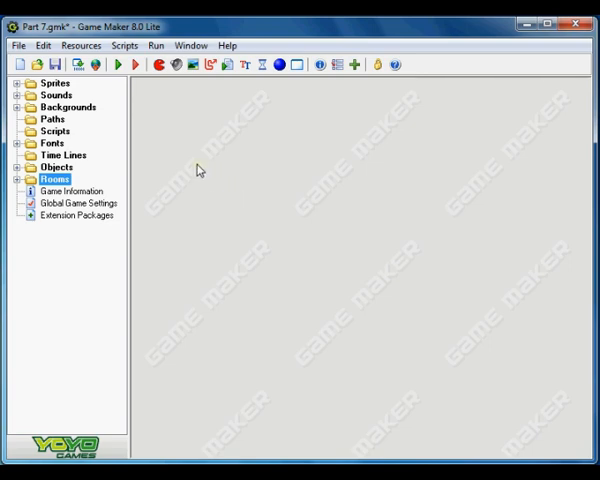
{"action": "mouse_move", "coordinate": [171, 173]}
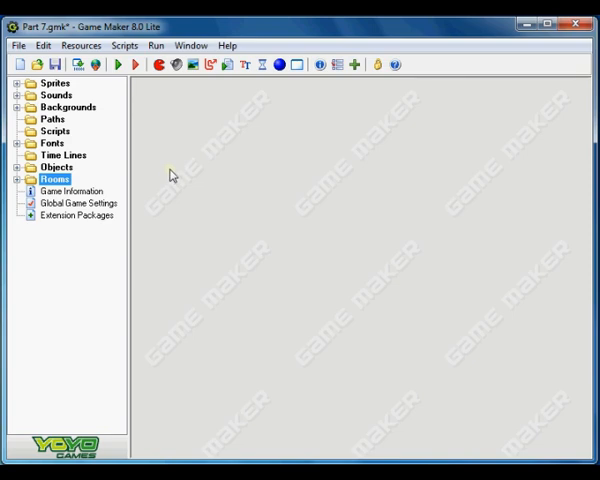
{"action": "mouse_move", "coordinate": [165, 177]}
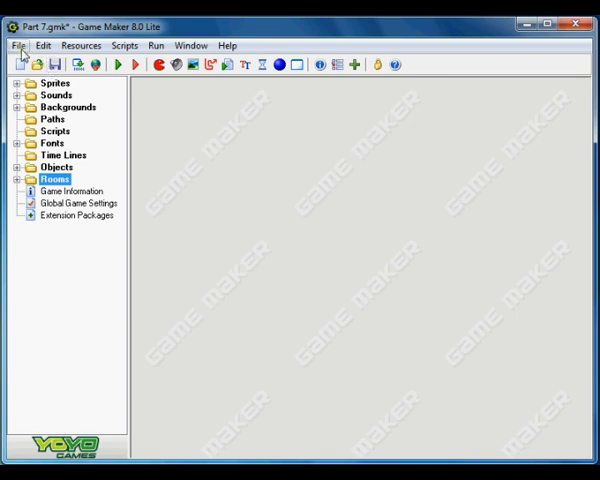
{"action": "left_click", "coordinate": [17, 45]}
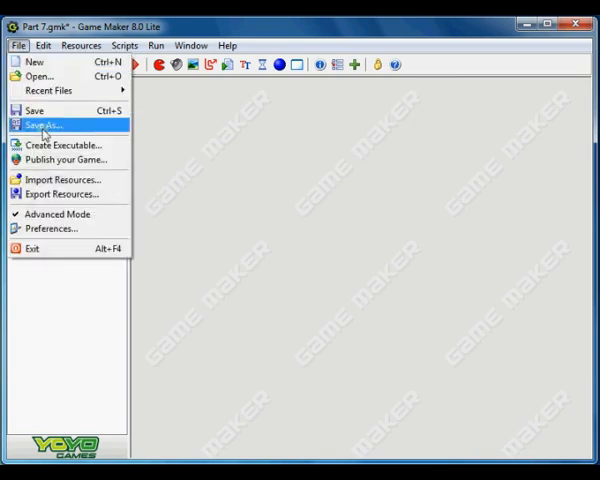
{"action": "mouse_move", "coordinate": [65, 144]}
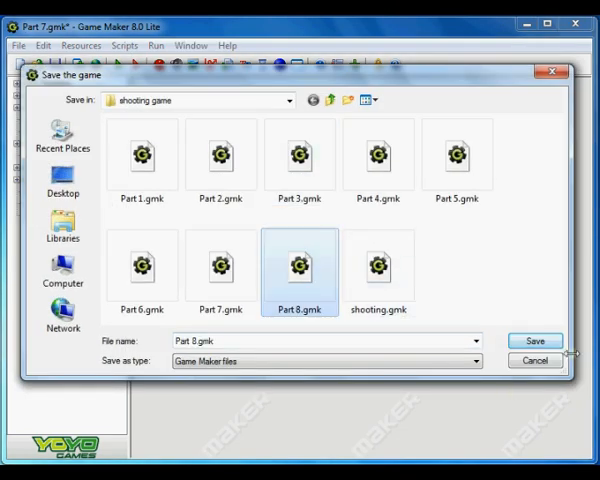
{"action": "left_click", "coordinate": [535, 341]}
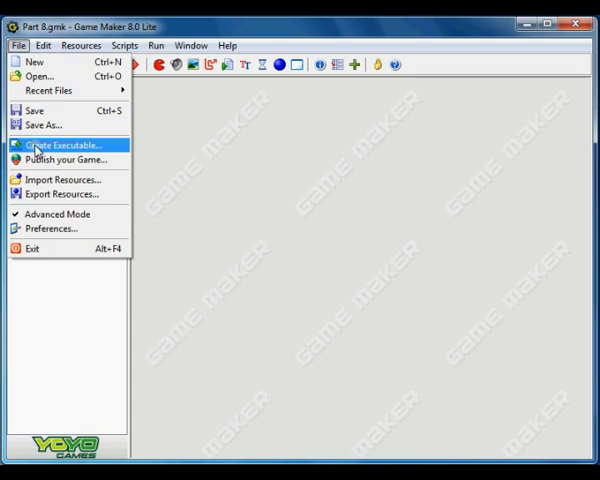
Export the game as the executable Part 8.exe in the shooting game folder
{"action": "left_click", "coordinate": [65, 144]}
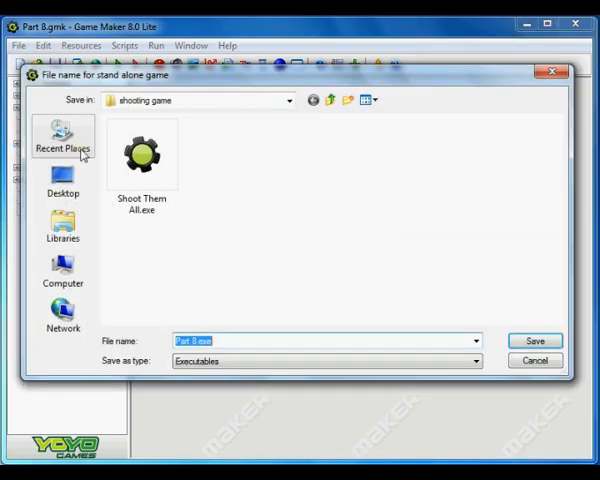
{"action": "mouse_move", "coordinate": [142, 150]}
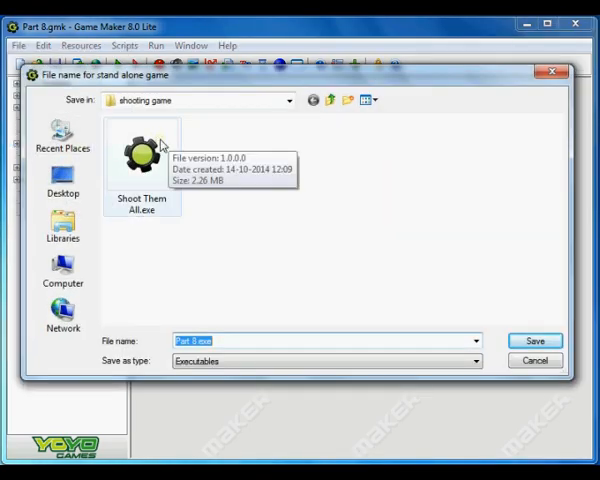
{"action": "mouse_move", "coordinate": [208, 175]}
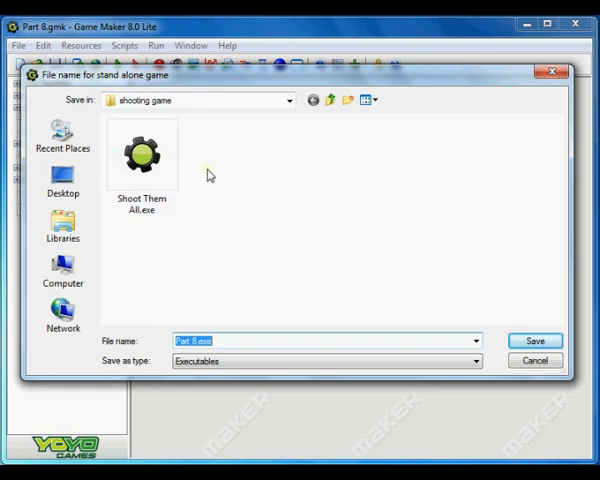
{"action": "left_click", "coordinate": [141, 155]}
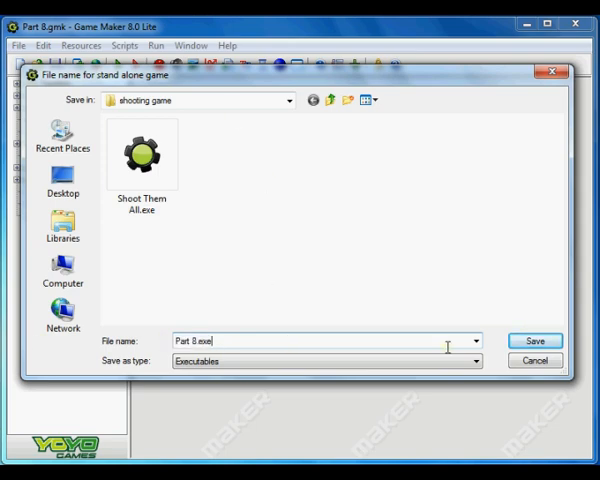
{"action": "left_click", "coordinate": [535, 340]}
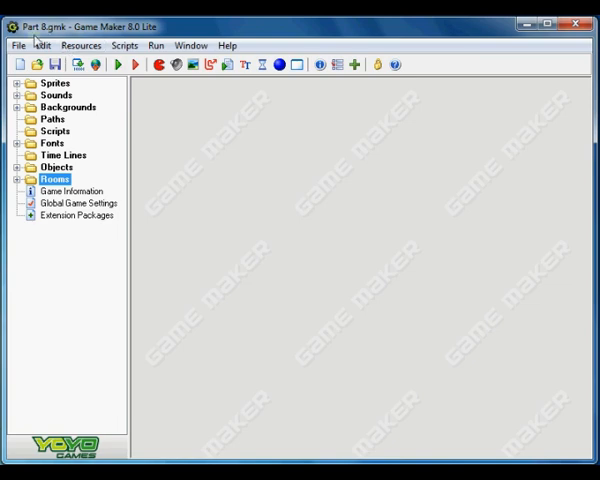
{"action": "left_click", "coordinate": [17, 45]}
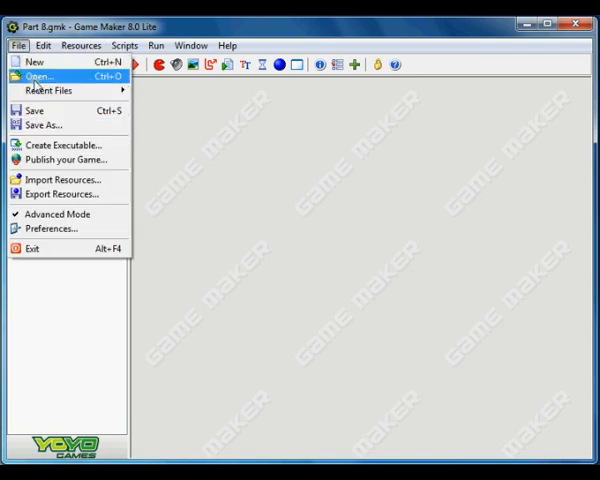
{"action": "mouse_move", "coordinate": [64, 144]}
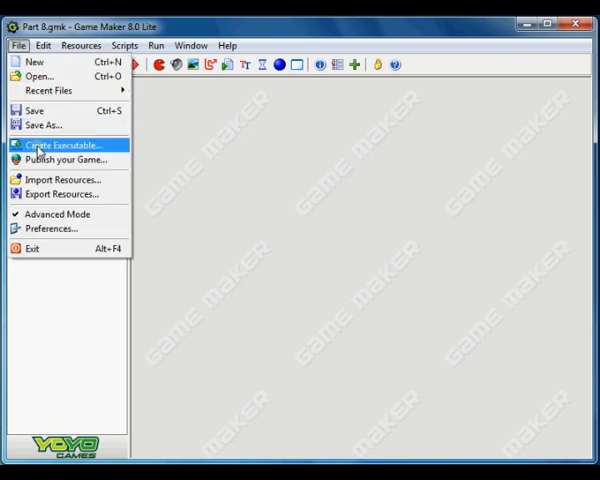
{"action": "left_click", "coordinate": [65, 145]}
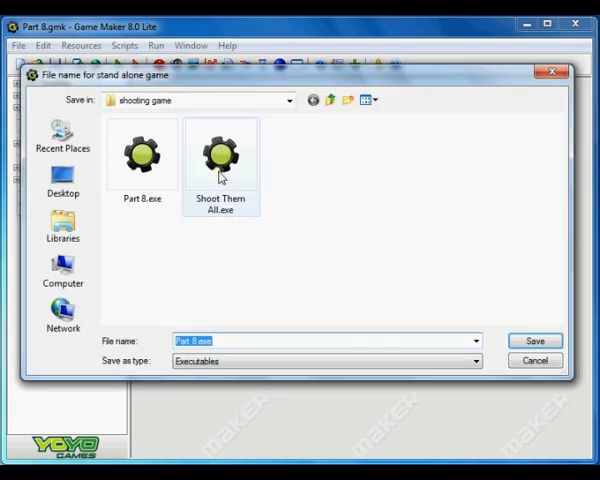
{"action": "left_click", "coordinate": [142, 155]}
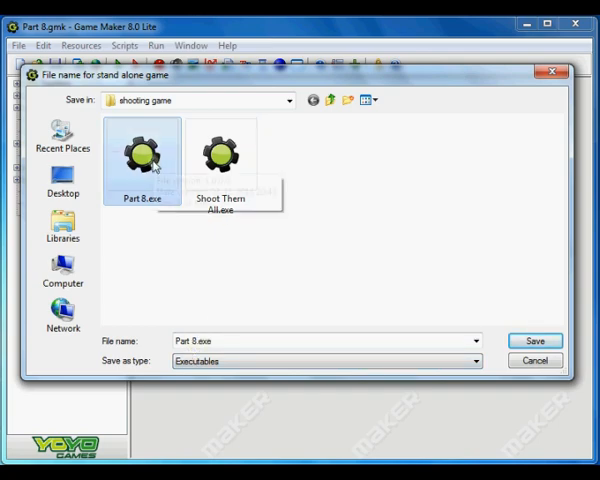
{"action": "mouse_move", "coordinate": [142, 155]}
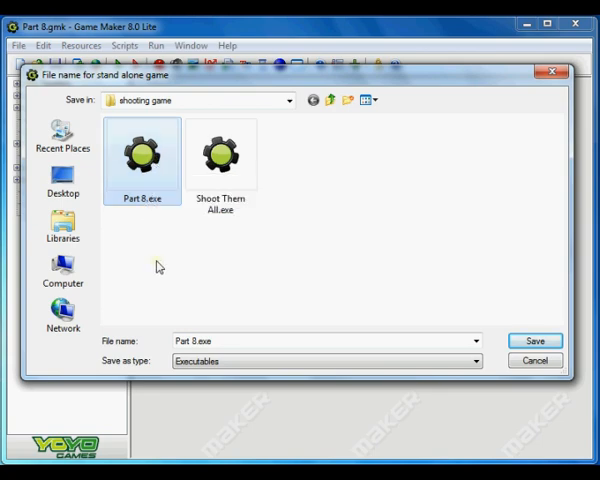
{"action": "mouse_move", "coordinate": [171, 280]}
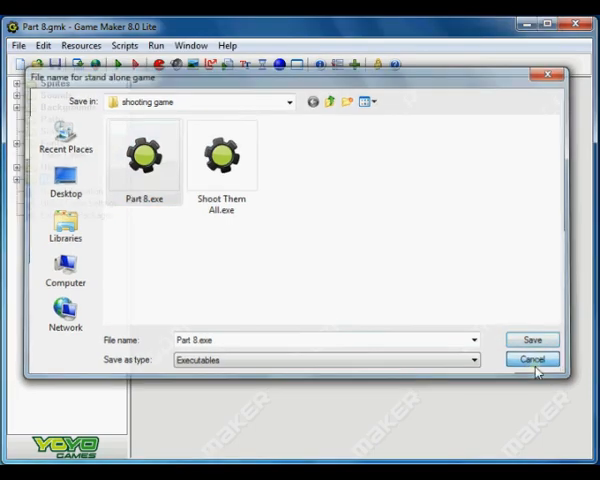
{"action": "left_click", "coordinate": [531, 359]}
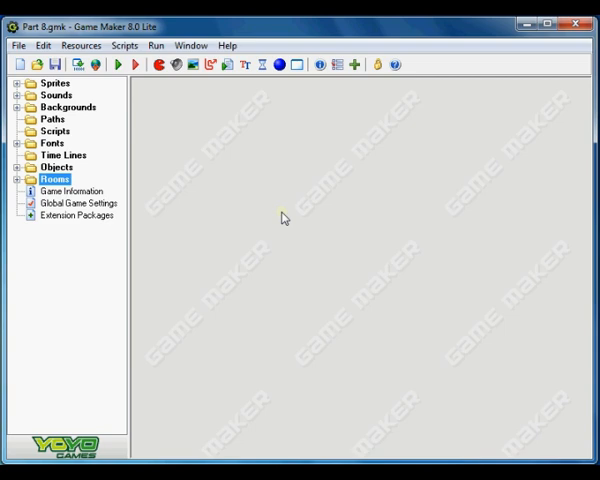
{"action": "mouse_move", "coordinate": [317, 196]}
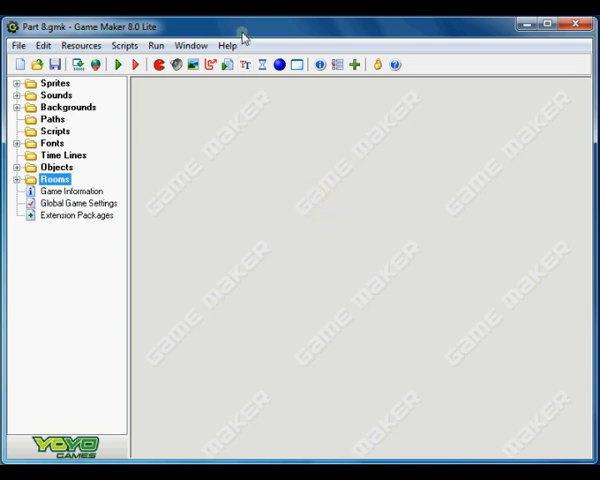
{"action": "mouse_move", "coordinate": [252, 197]}
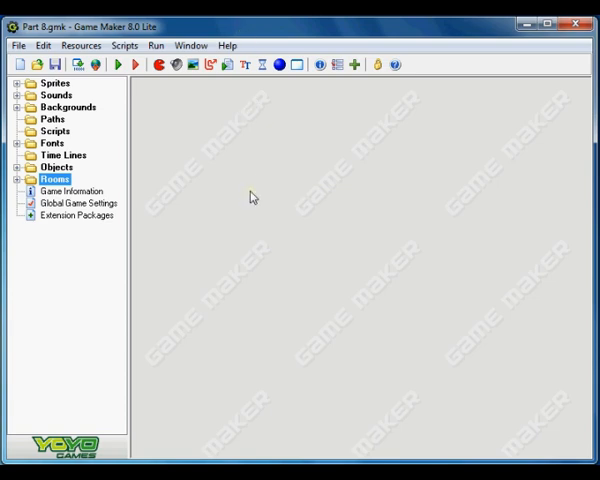
{"action": "mouse_move", "coordinate": [256, 199]}
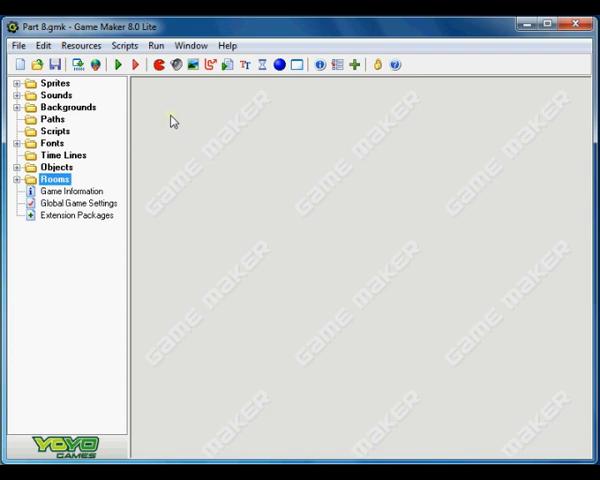
{"action": "mouse_move", "coordinate": [175, 122]}
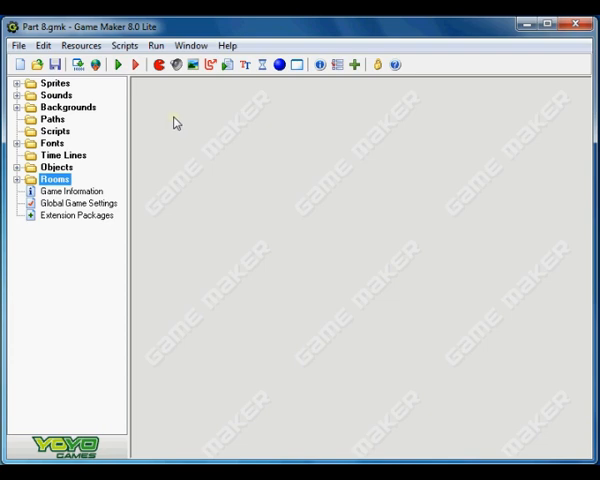